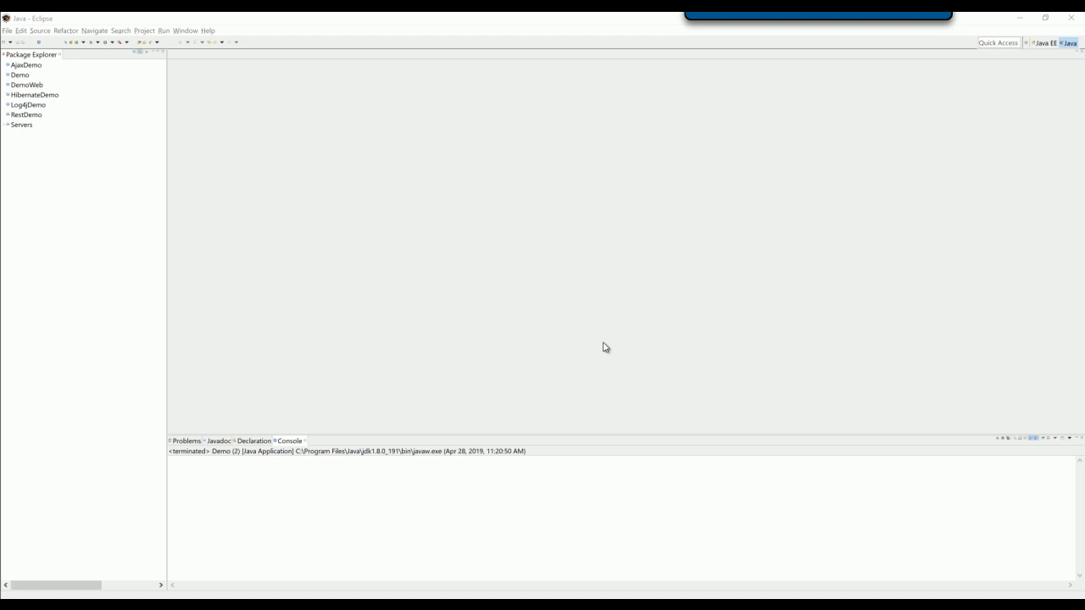
- Create a new Java project named WordDemo and begin converting it to a Maven project
{"action": "right_click", "coordinate": [20, 126]}
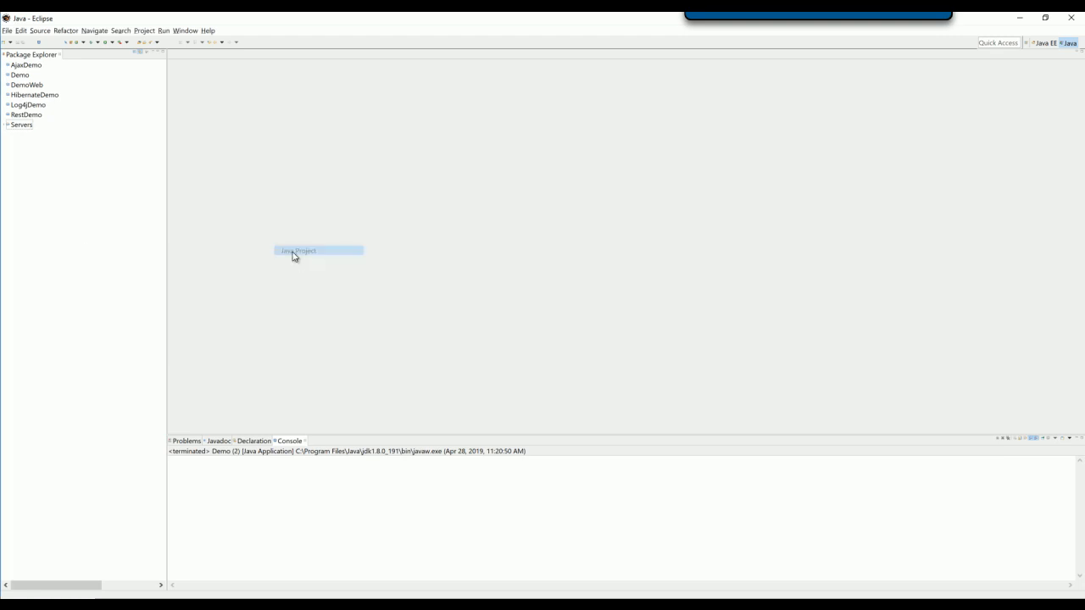
{"action": "left_click", "coordinate": [298, 251]}
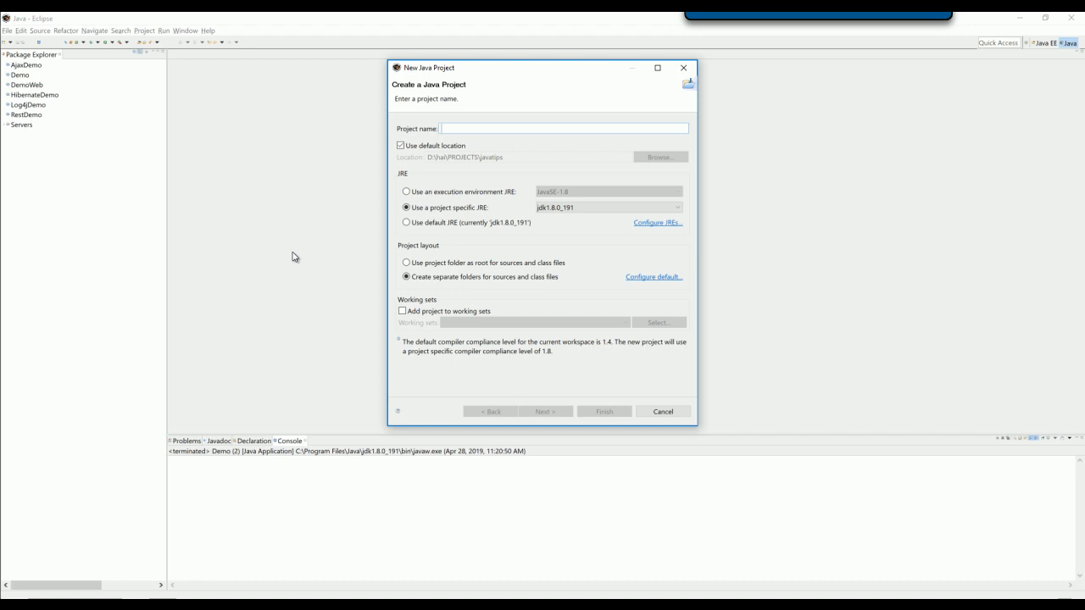
{"action": "type", "text": "WordDemo"}
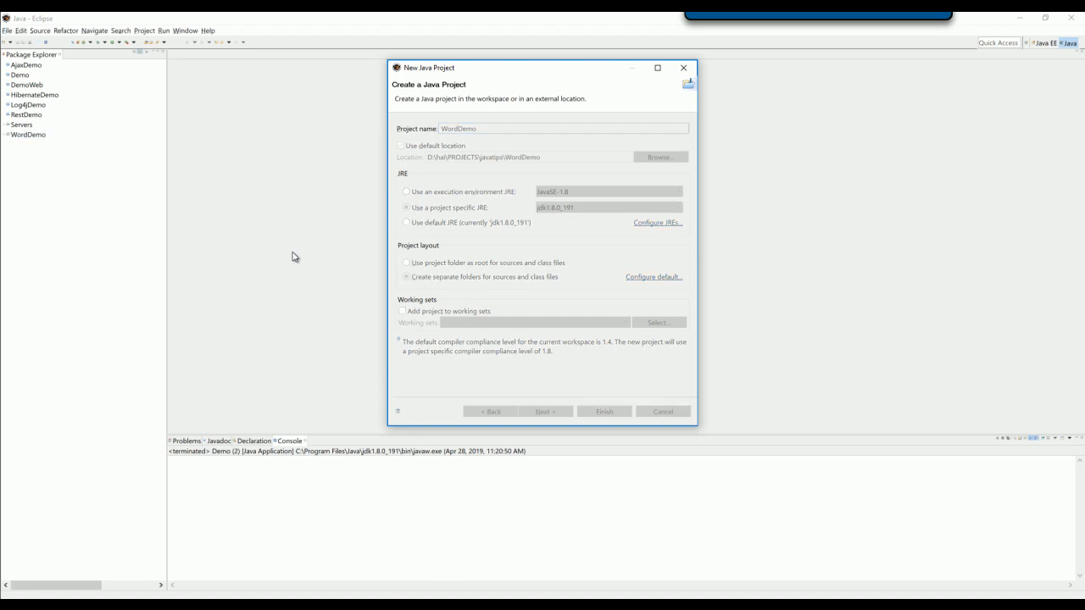
{"action": "right_click", "coordinate": [27, 135]}
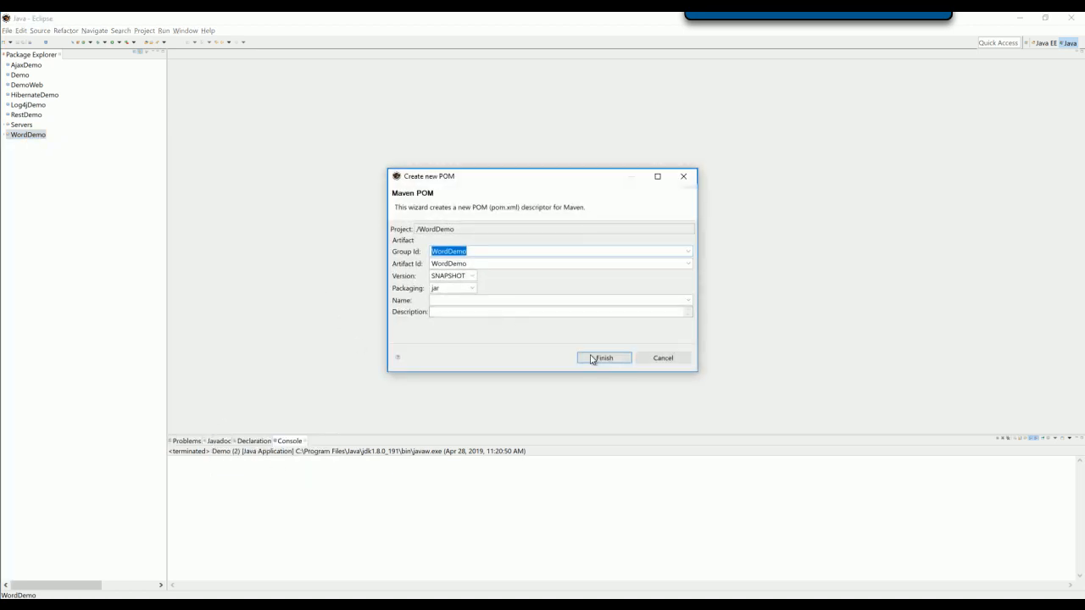
- Finish the POM with WordDemo as group and artifact IDs and view the raw pom.xml source
{"action": "left_click", "coordinate": [604, 356]}
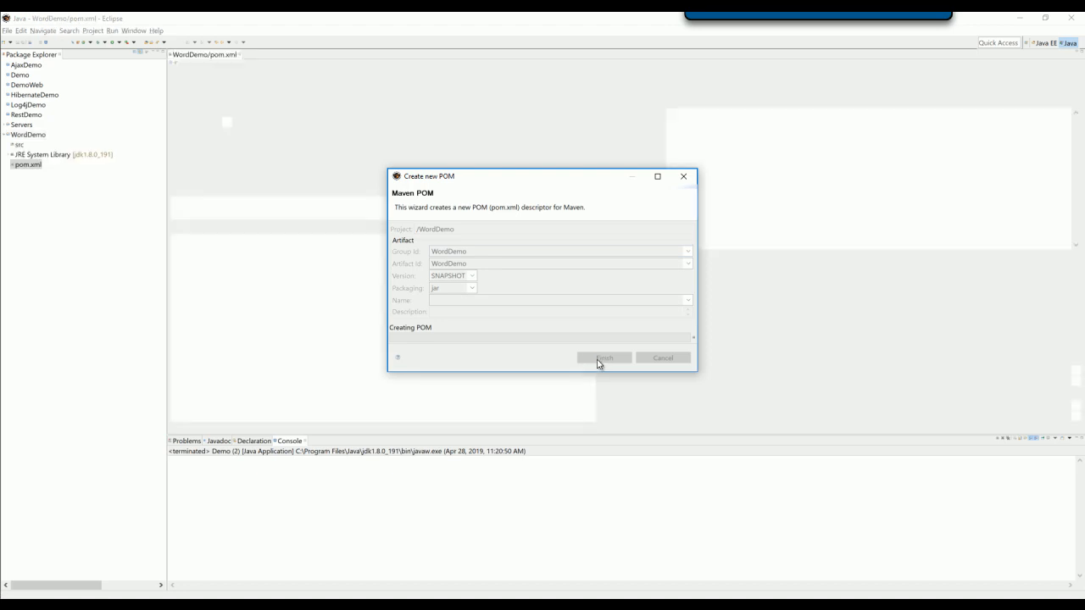
{"action": "left_click", "coordinate": [604, 358]}
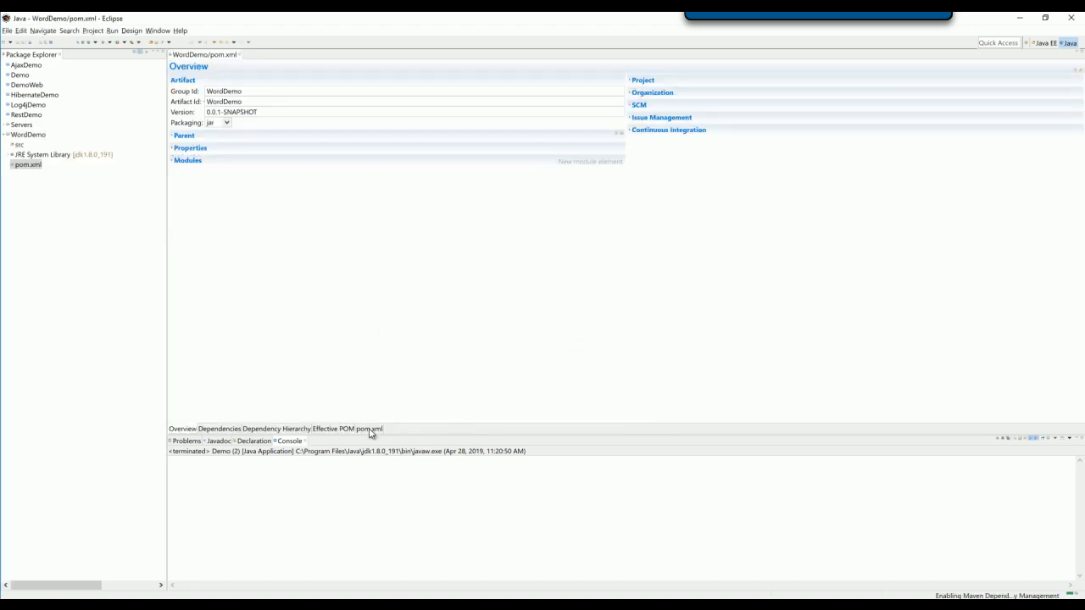
{"action": "left_click", "coordinate": [373, 427]}
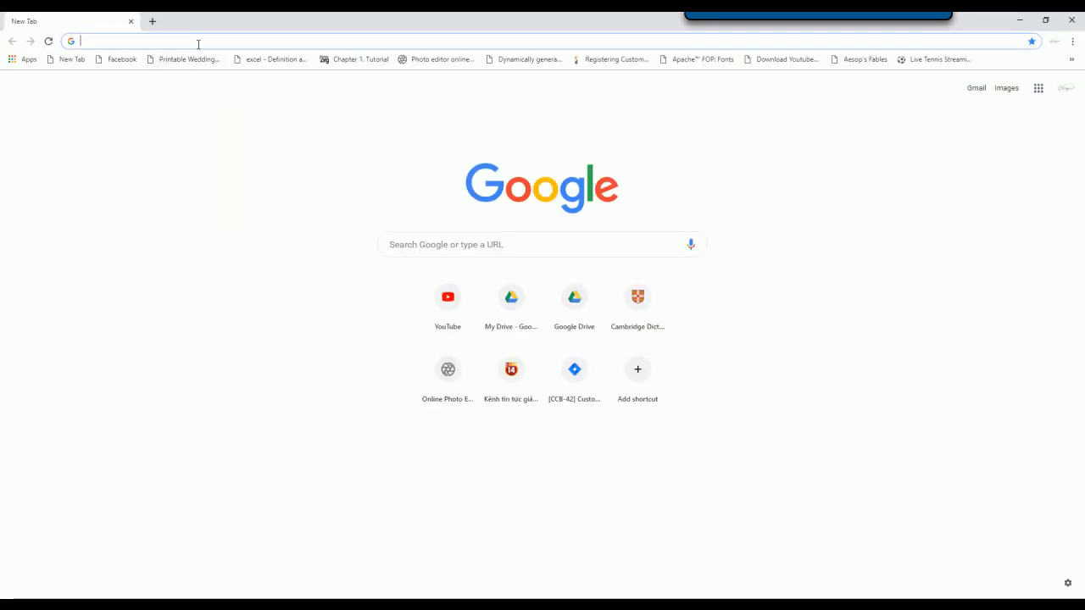
- Search 'ooxml maven', reach the poi-ooxml 4.1.0 Maven Repository page and copy its dependency snippet
{"action": "type", "text": "o"}
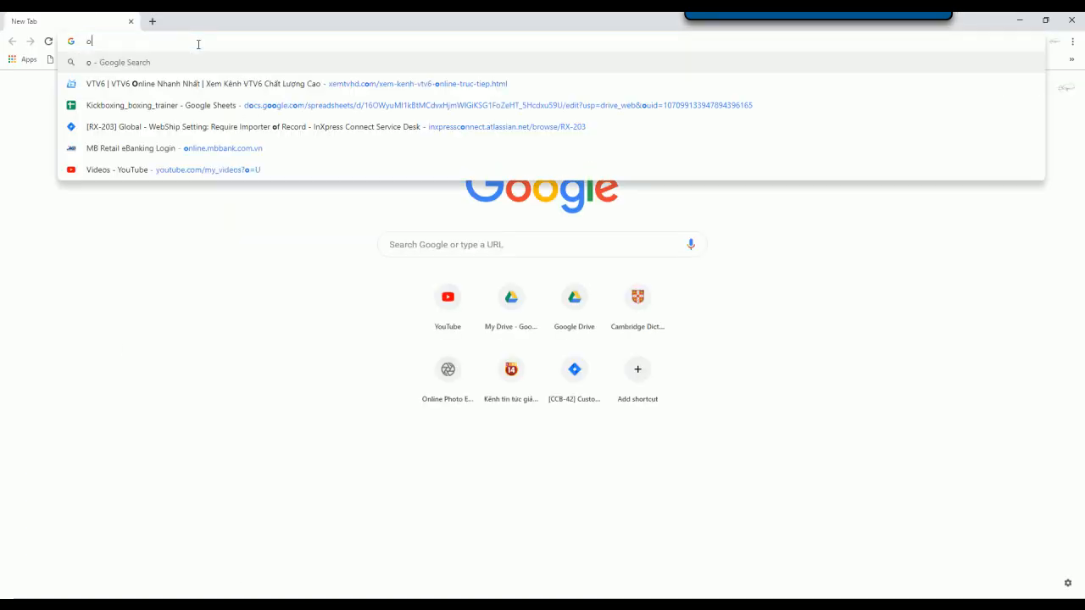
{"action": "type", "text": "oxml"}
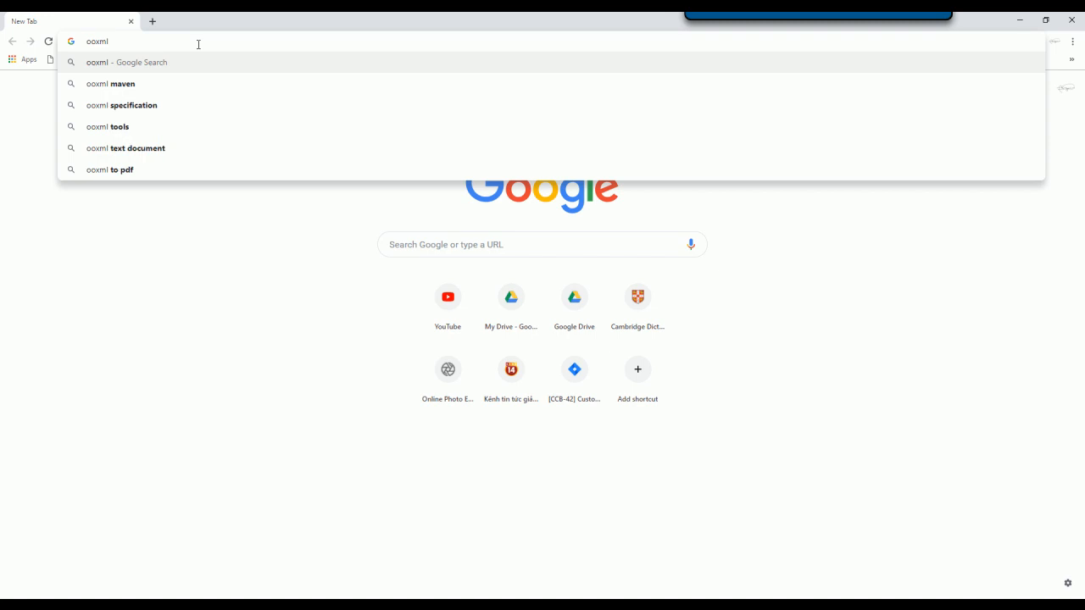
{"action": "left_click", "coordinate": [110, 83]}
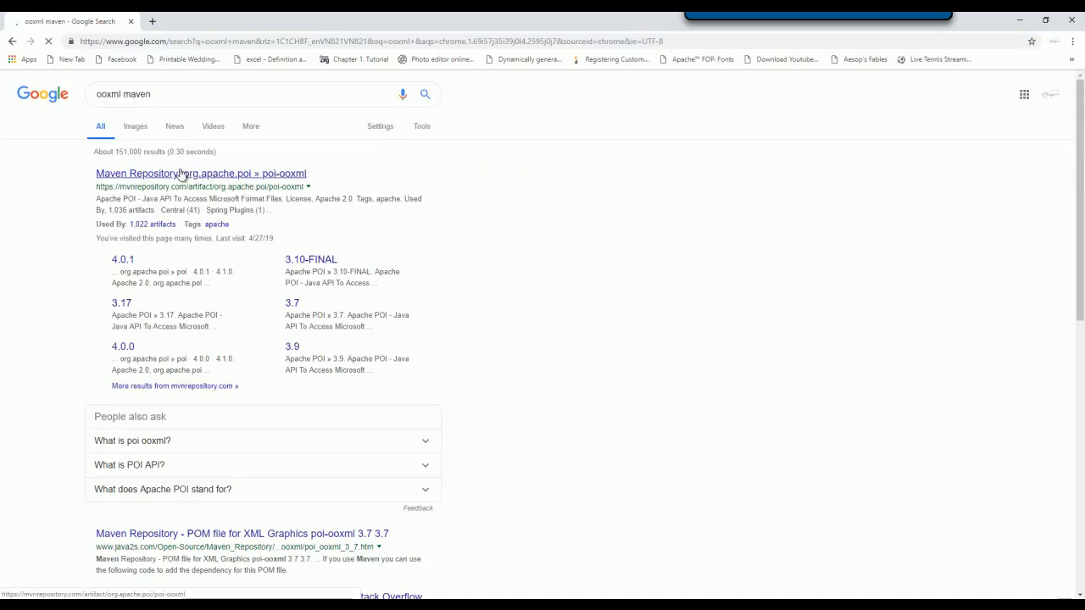
{"action": "left_click", "coordinate": [201, 173]}
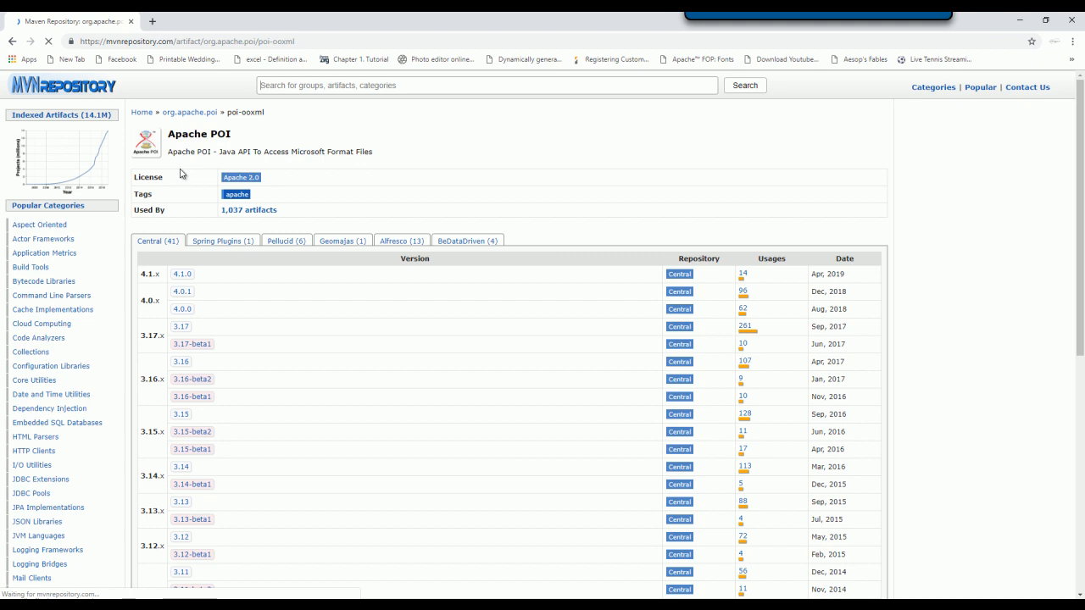
{"action": "left_click", "coordinate": [183, 275]}
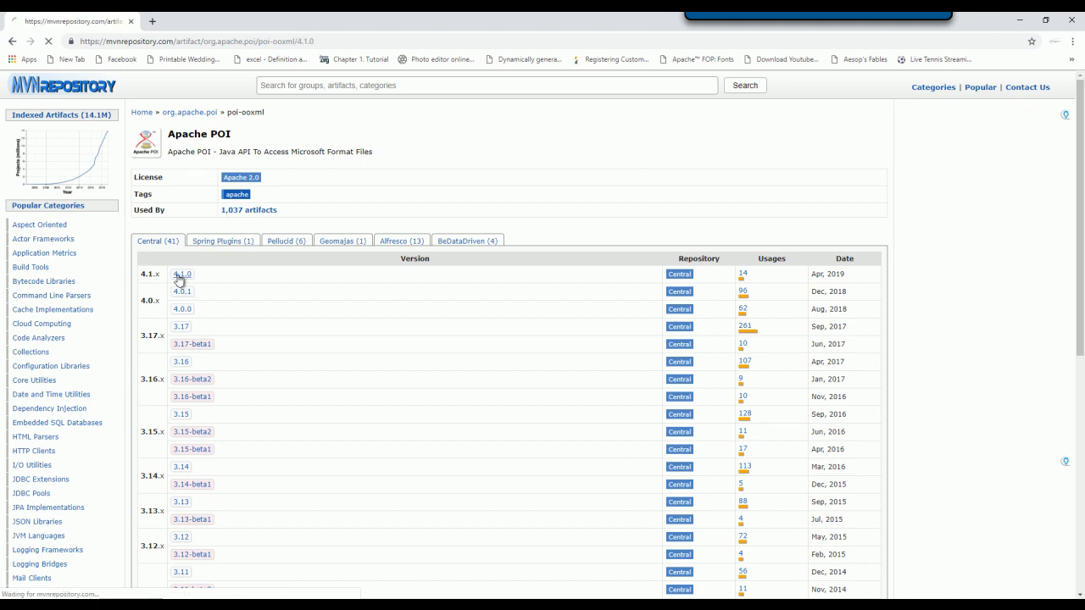
{"action": "left_click", "coordinate": [183, 275]}
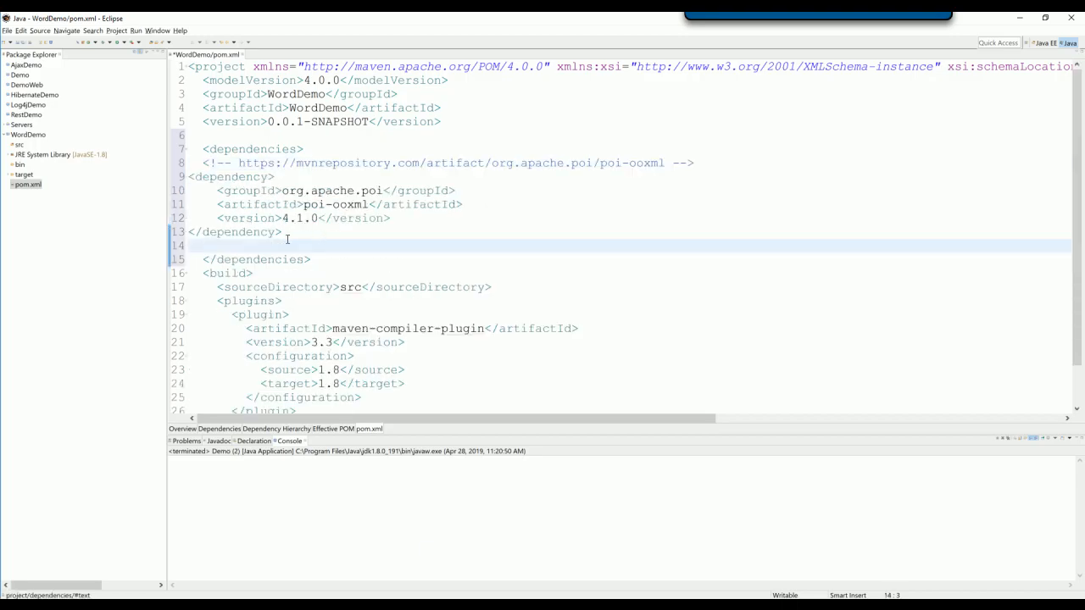
- Paste the poi-ooxml 4.1.0 dependency into pom.xml, reformat the indentation and save
{"action": "key", "text": "Backspace"}
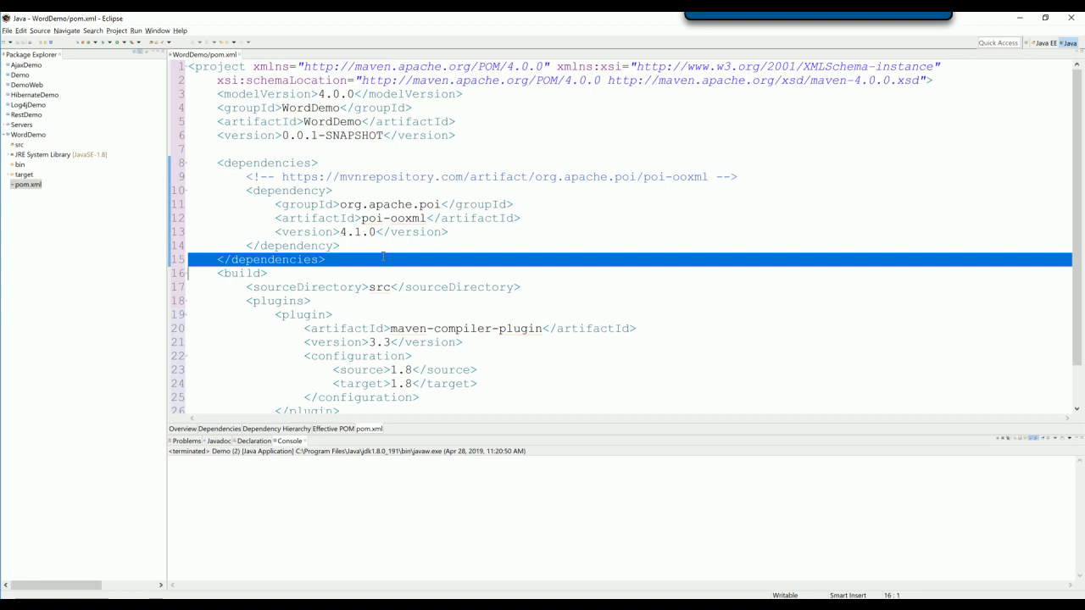
{"action": "left_click", "coordinate": [115, 31]}
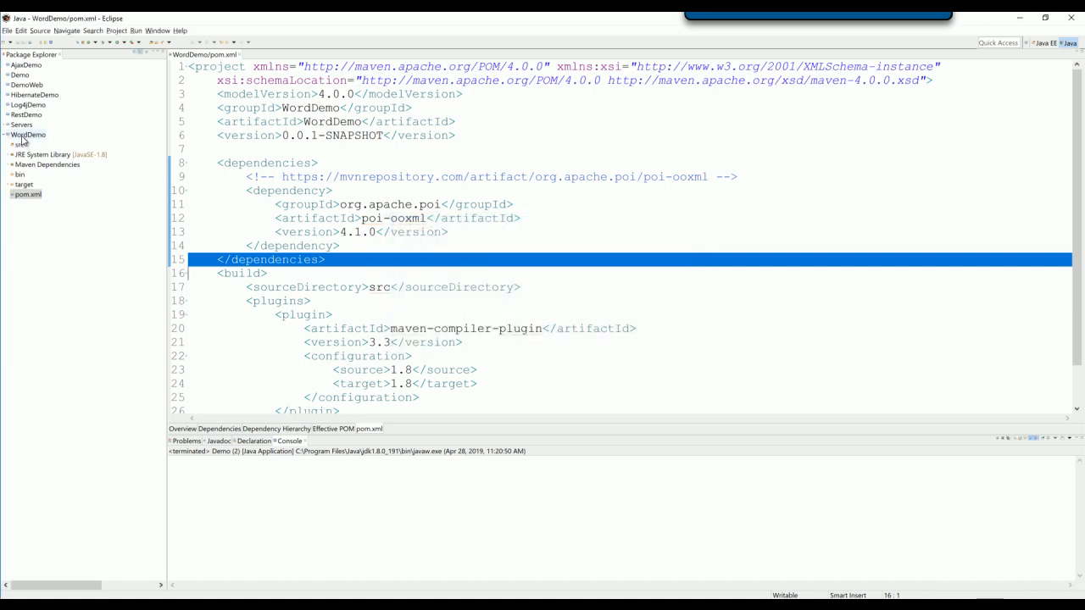
- Add a new Java class named Demo to the WordDemo project
{"action": "right_click", "coordinate": [27, 134]}
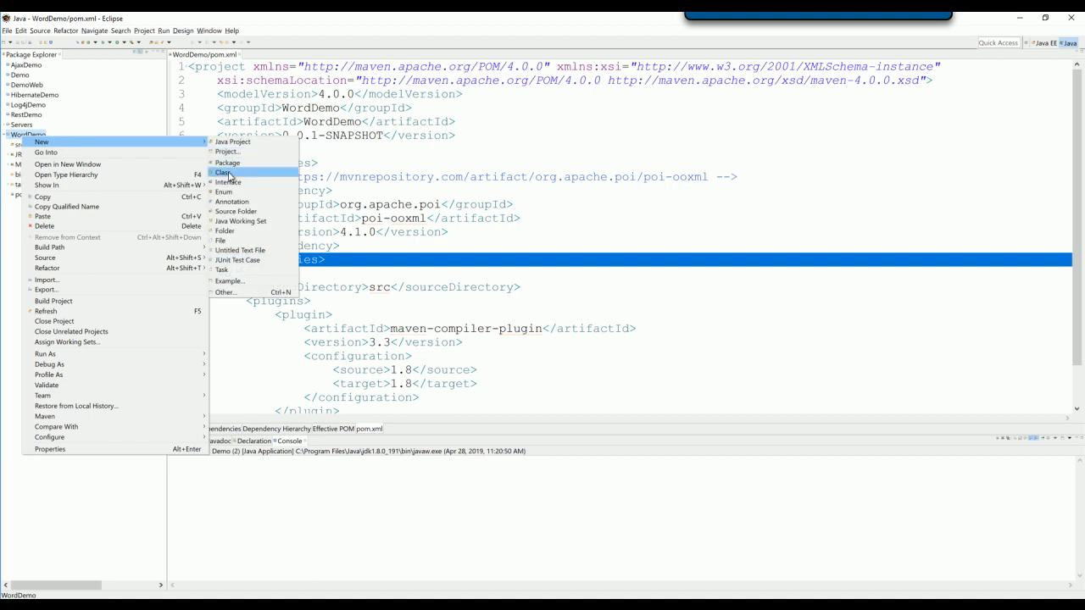
{"action": "left_click", "coordinate": [224, 173]}
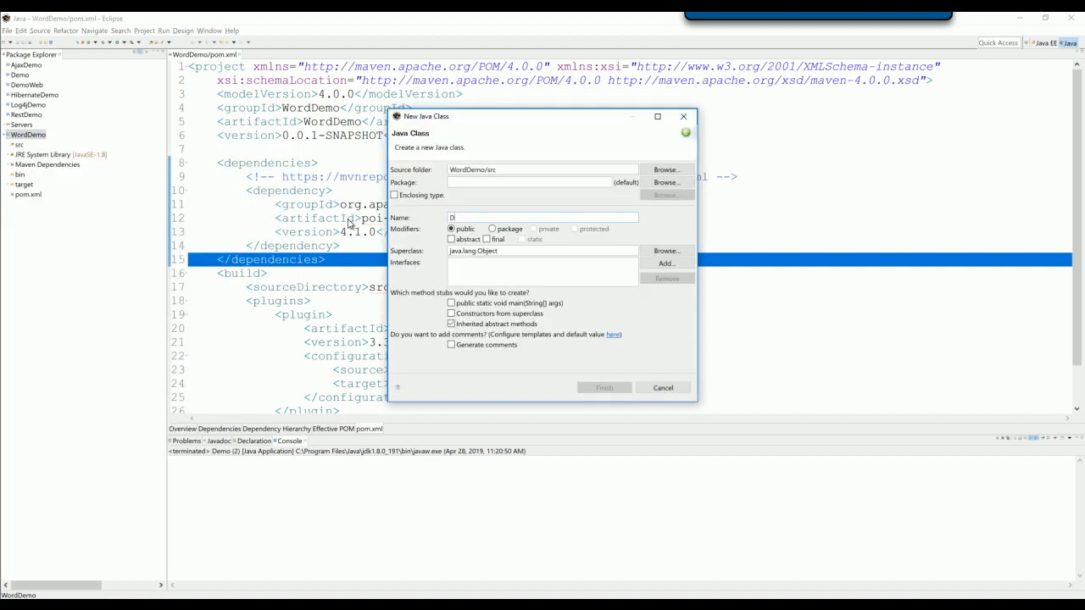
{"action": "type", "text": "emo"}
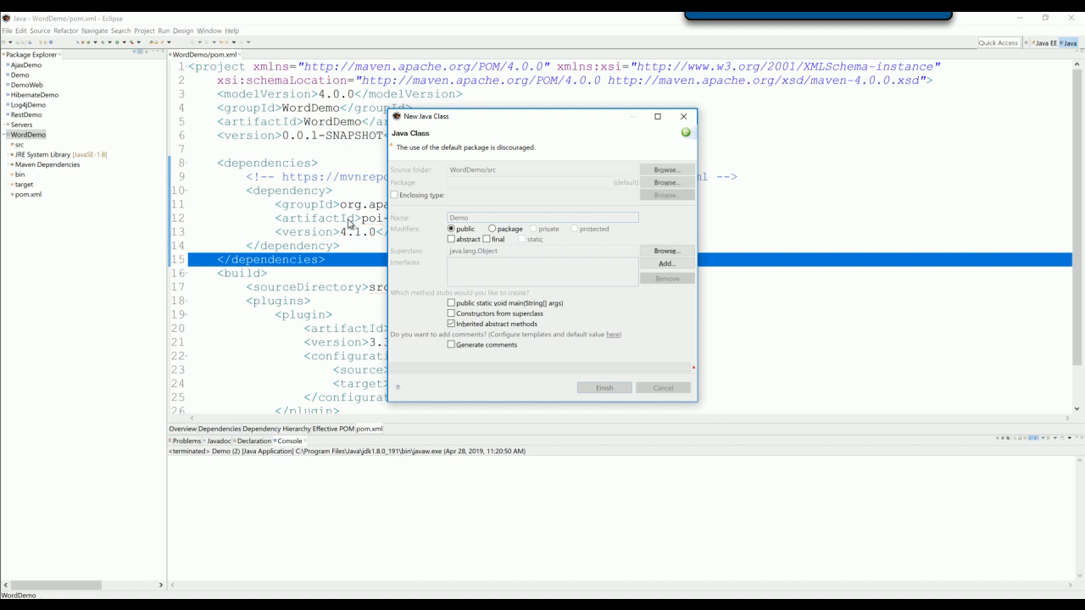
{"action": "left_click", "coordinate": [604, 387]}
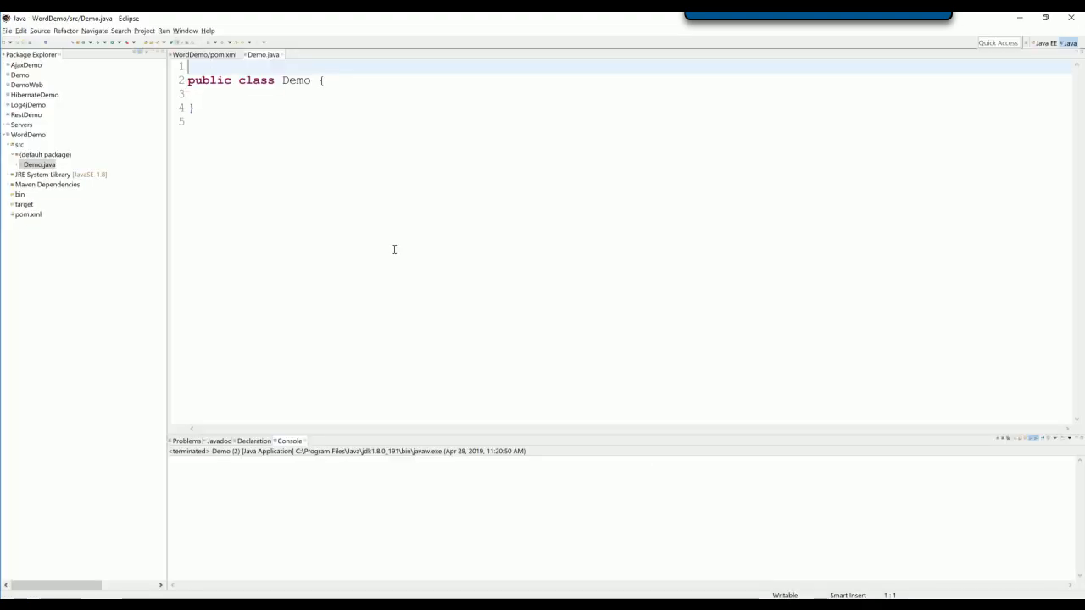
- Paste the newFile.docx-writing code into main, import XWPFDocument and File, and declare throws IOException
{"action": "key", "text": "ctrl+space"}
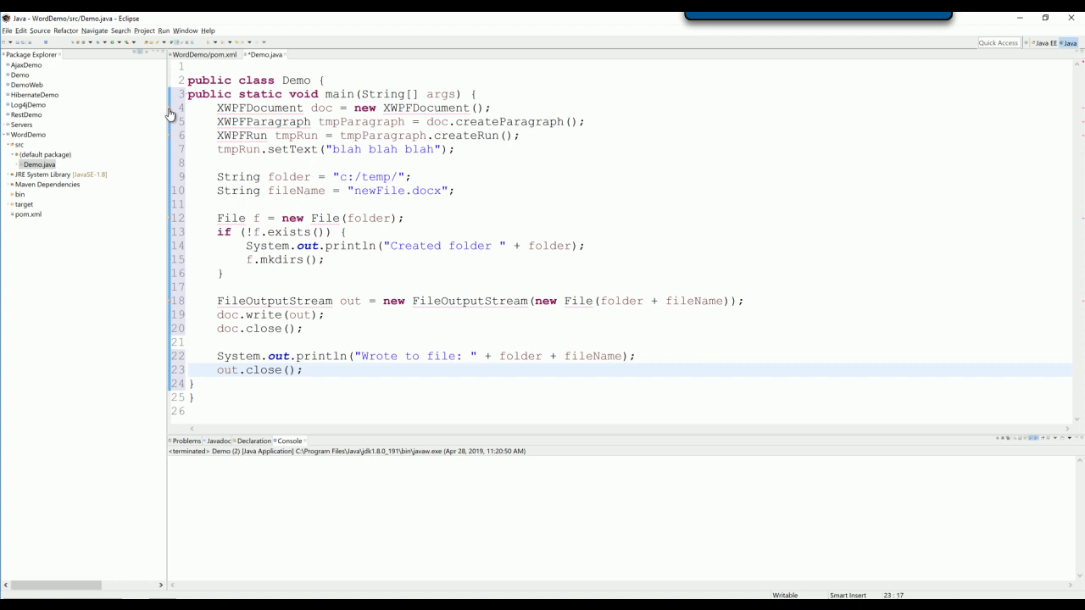
{"action": "mouse_move", "coordinate": [316, 133]}
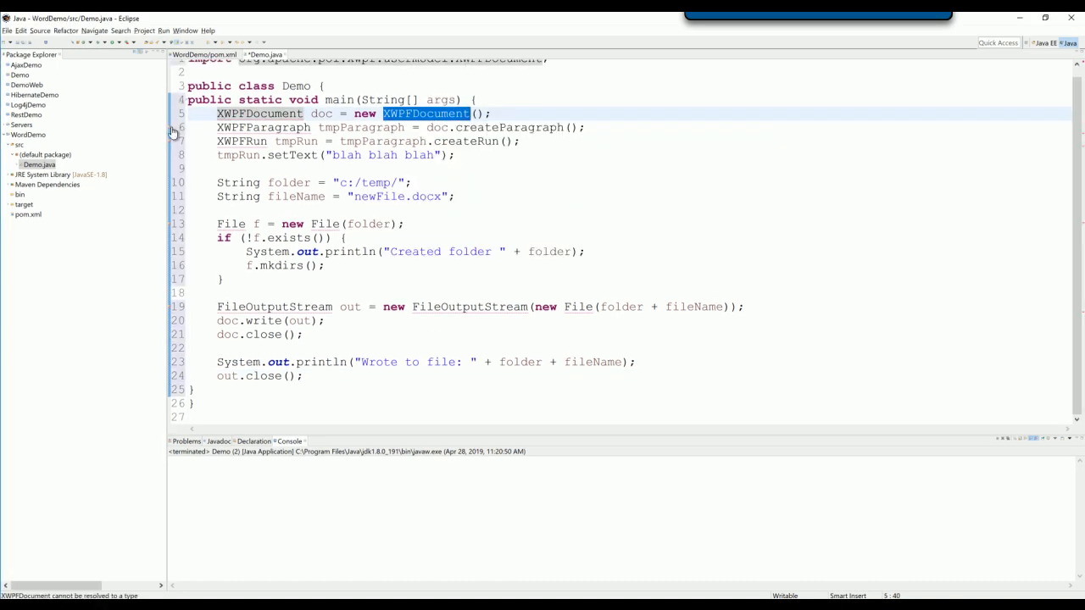
{"action": "double_click", "coordinate": [263, 127]}
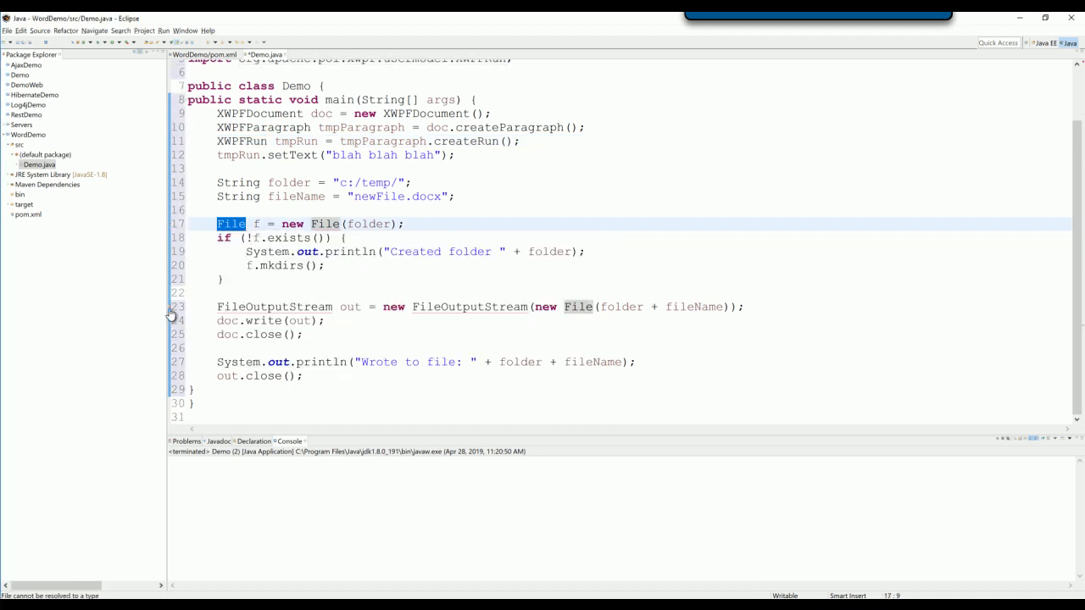
{"action": "double_click", "coordinate": [468, 305]}
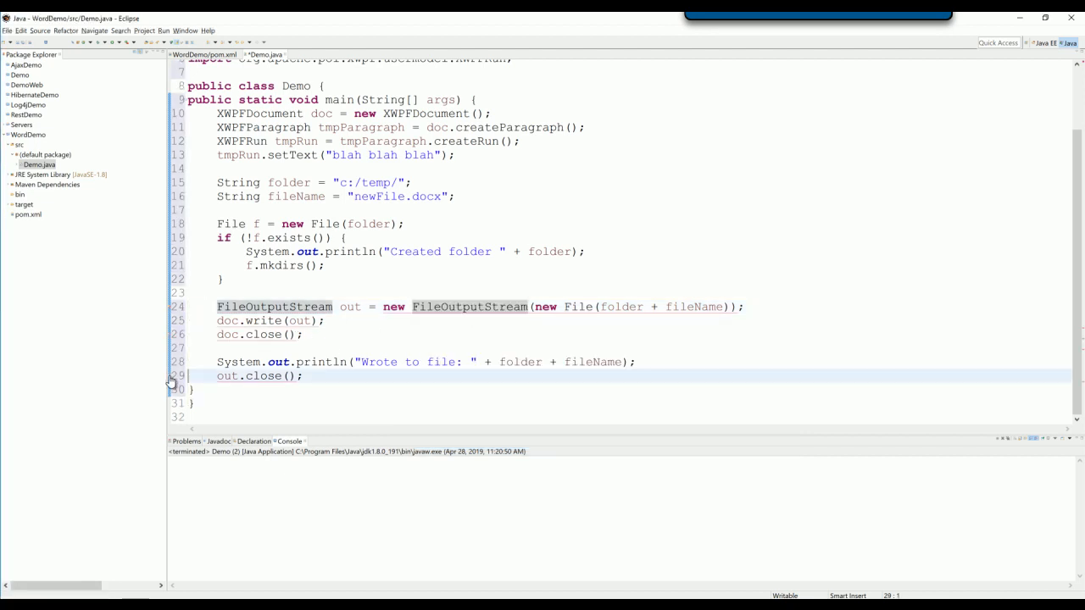
{"action": "type", "text": "throws IOException"}
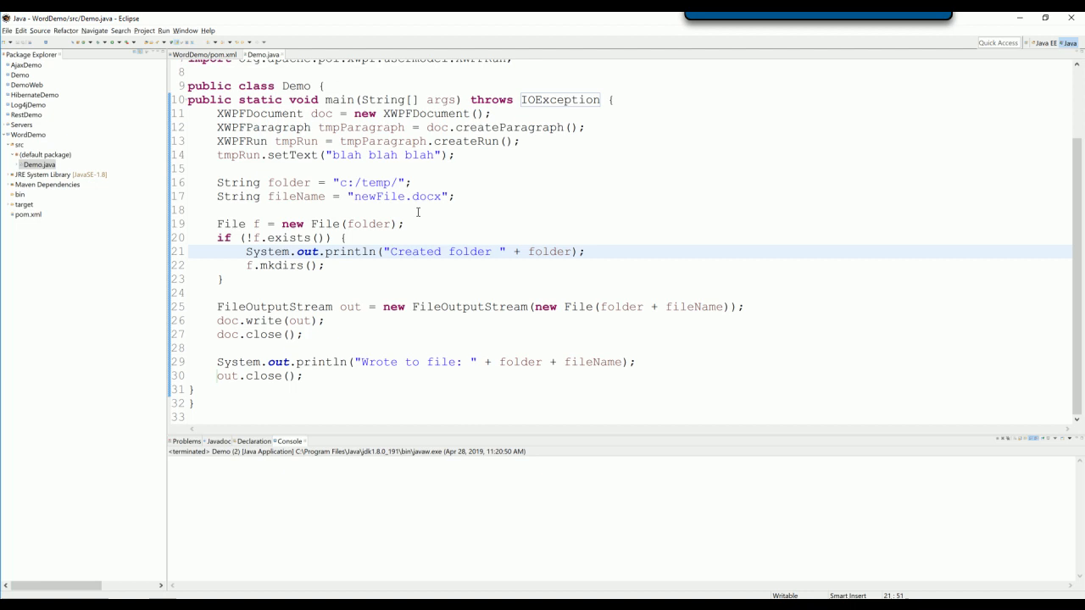
{"action": "mouse_move", "coordinate": [261, 112]}
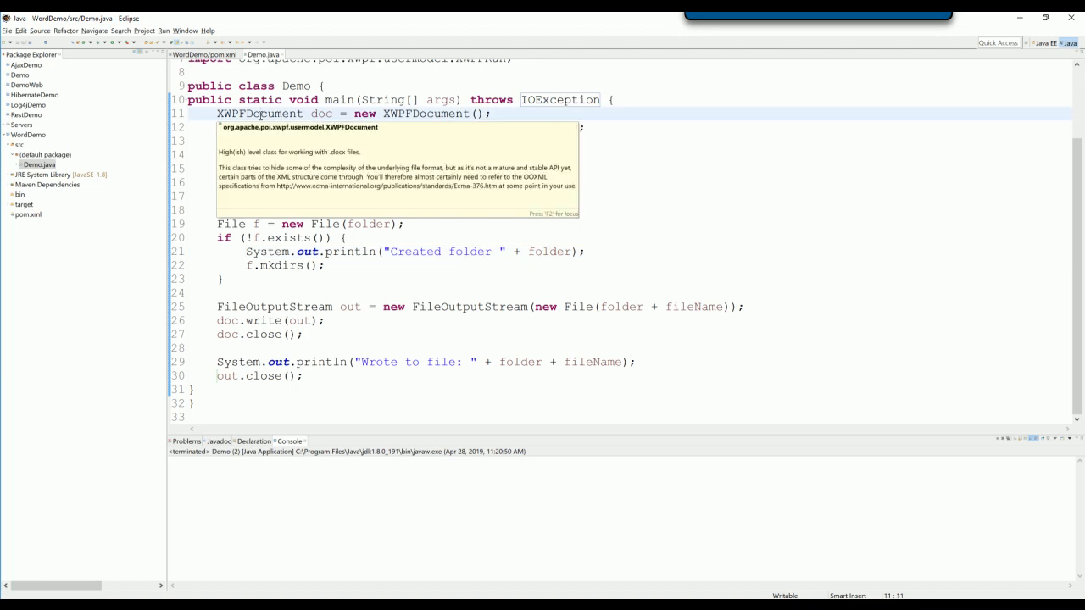
{"action": "mouse_move", "coordinate": [305, 158]}
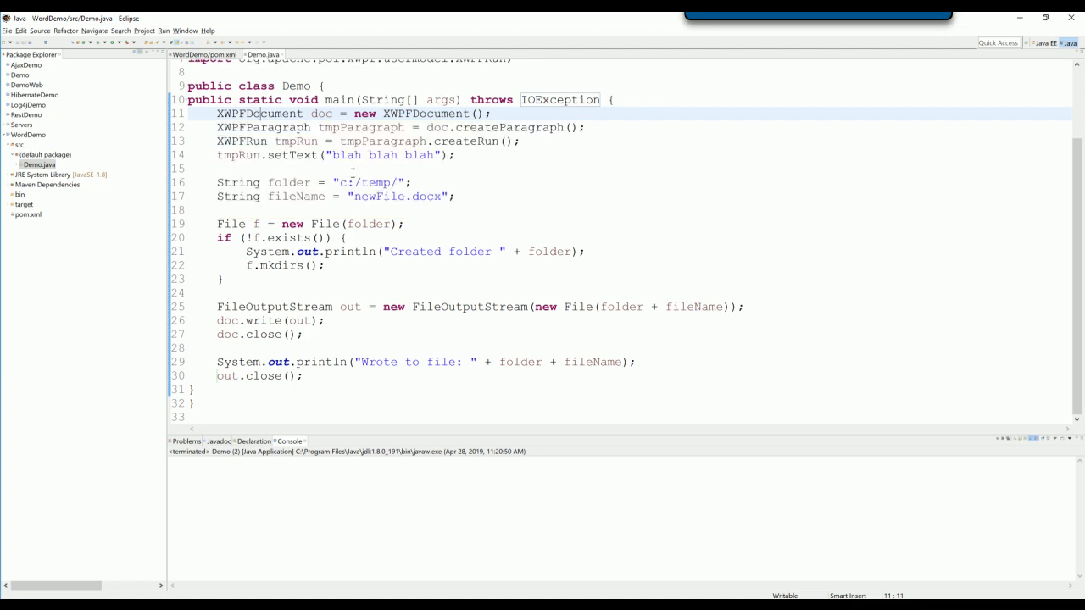
{"action": "mouse_move", "coordinate": [395, 127]}
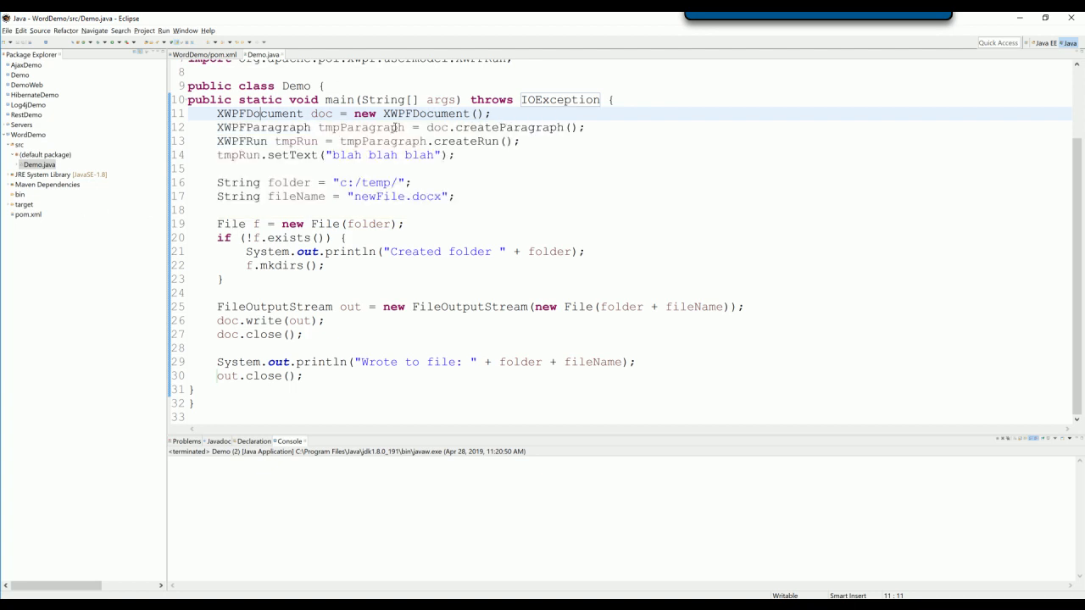
{"action": "double_click", "coordinate": [263, 127]}
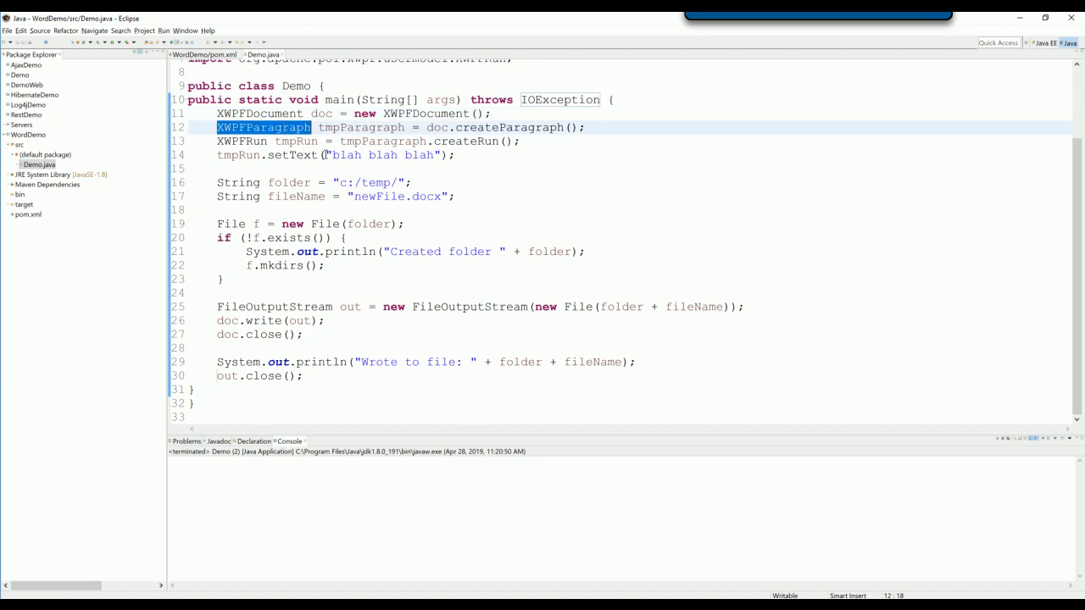
{"action": "mouse_move", "coordinate": [291, 156]}
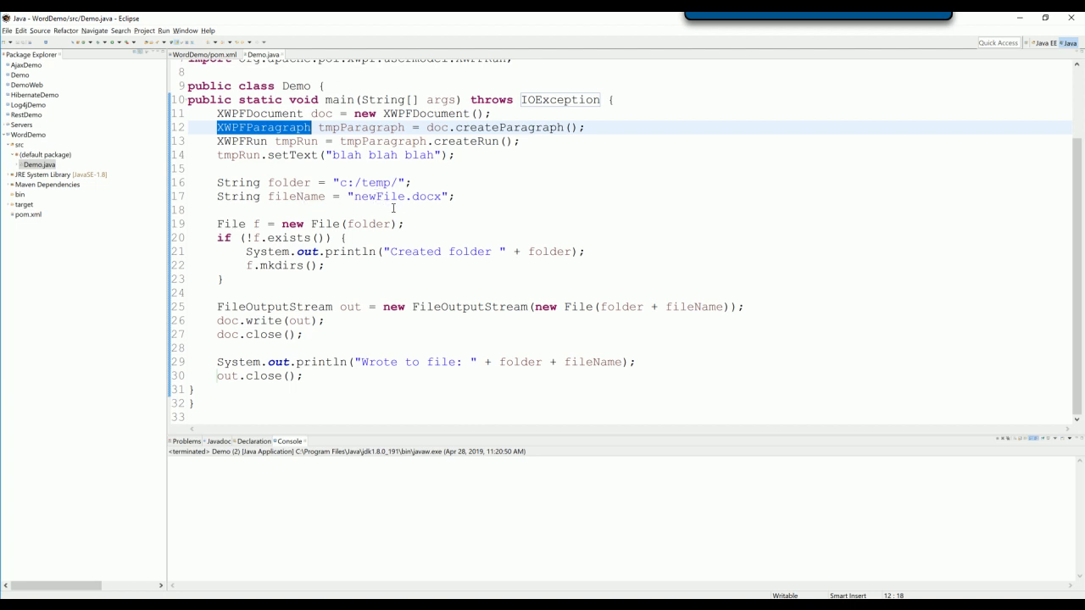
{"action": "mouse_move", "coordinate": [329, 224]}
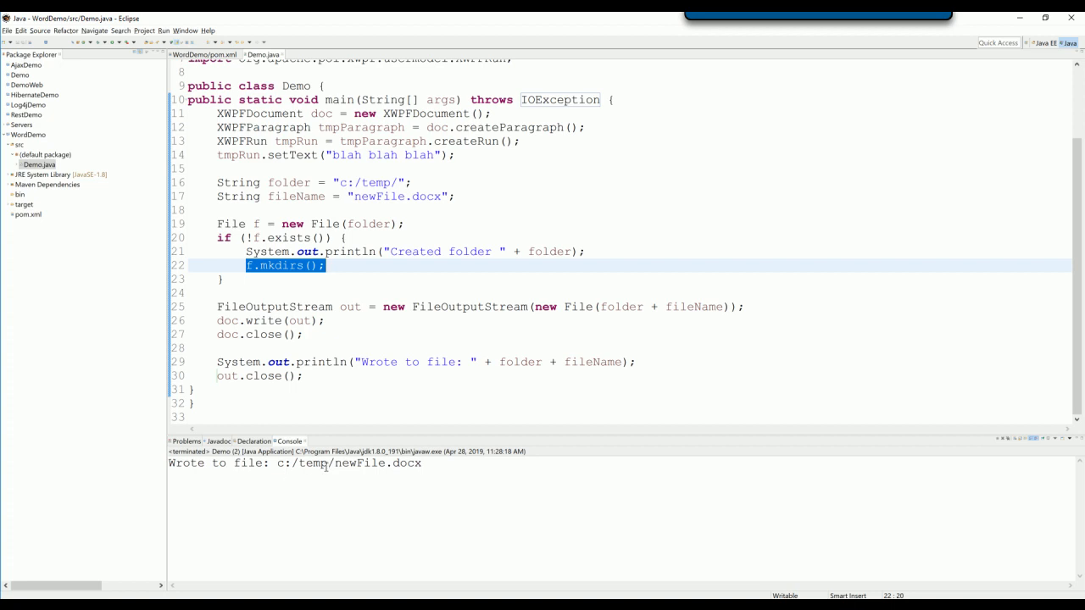
- Check the mkdirs line, then browse to c:/temp and view the generated newFile.docx
{"action": "double_click", "coordinate": [291, 465]}
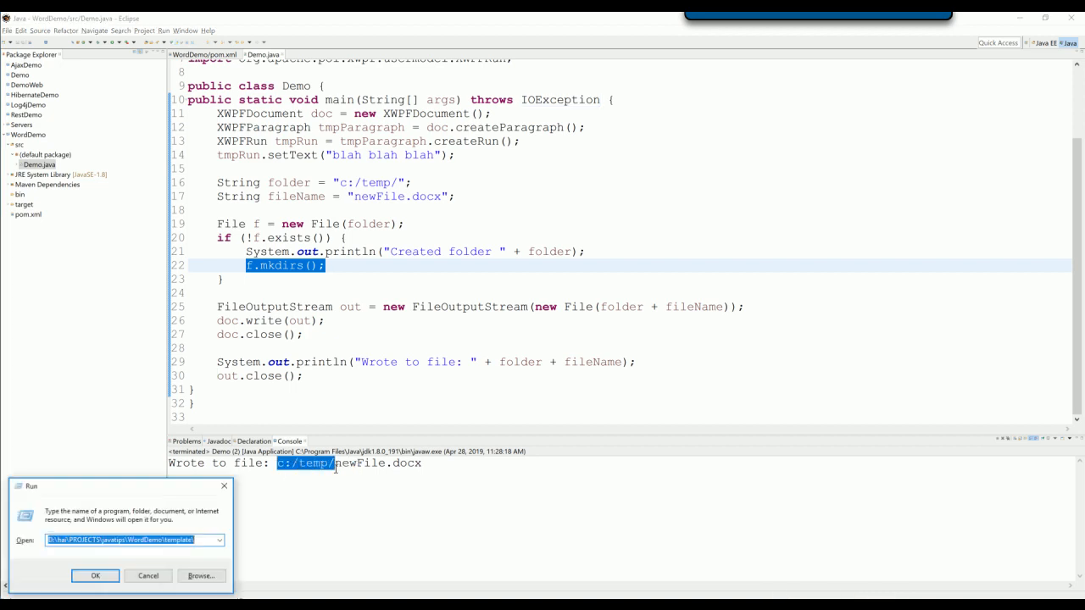
{"action": "left_click", "coordinate": [95, 576]}
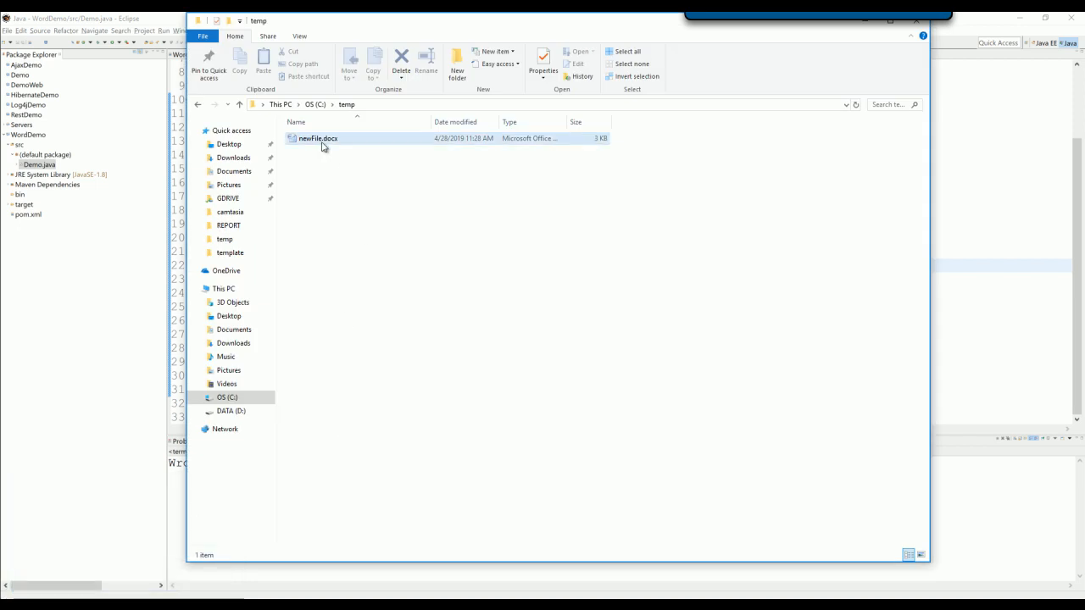
{"action": "double_click", "coordinate": [318, 139]}
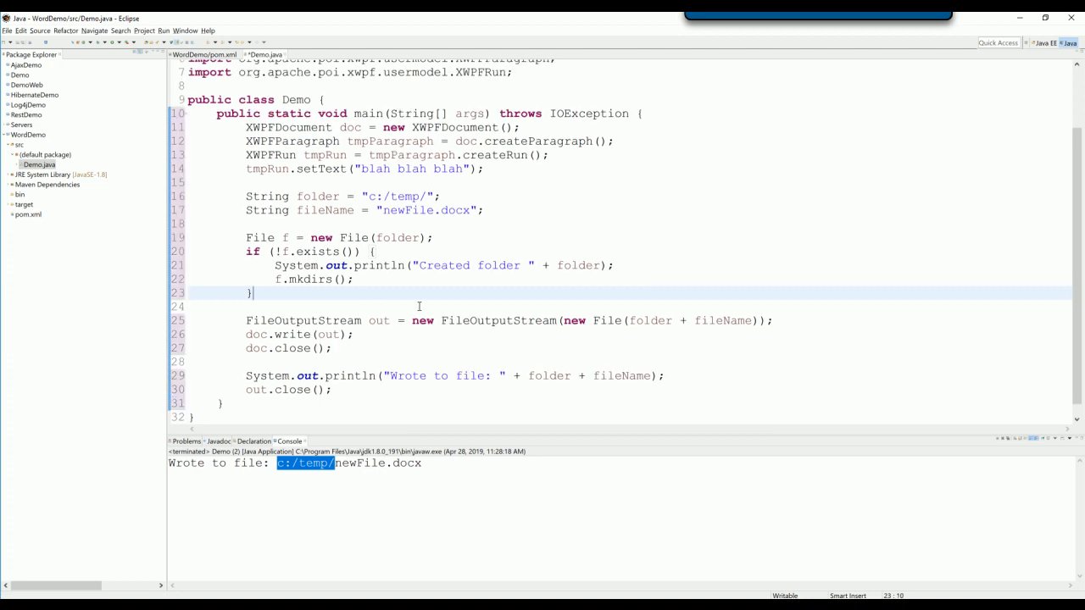
{"action": "mouse_move", "coordinate": [415, 303]}
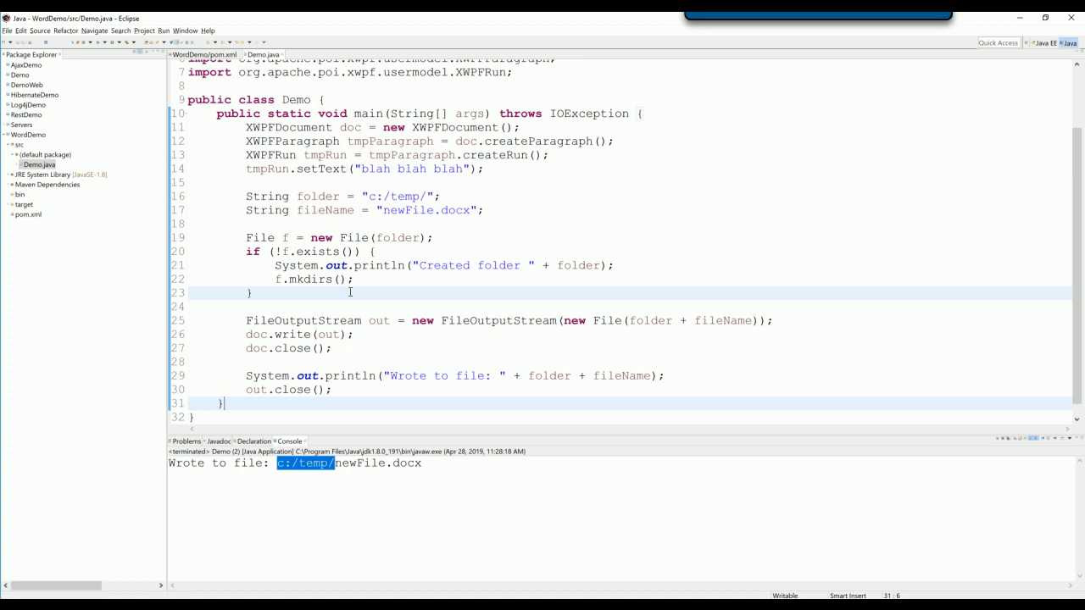
{"action": "mouse_move", "coordinate": [343, 317]}
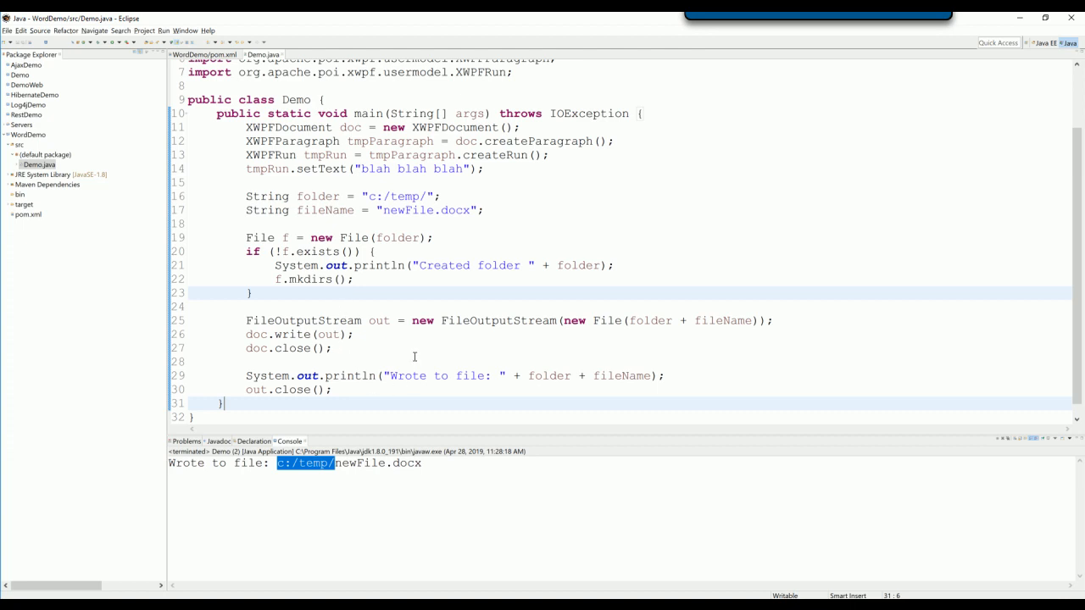
{"action": "mouse_move", "coordinate": [414, 350]}
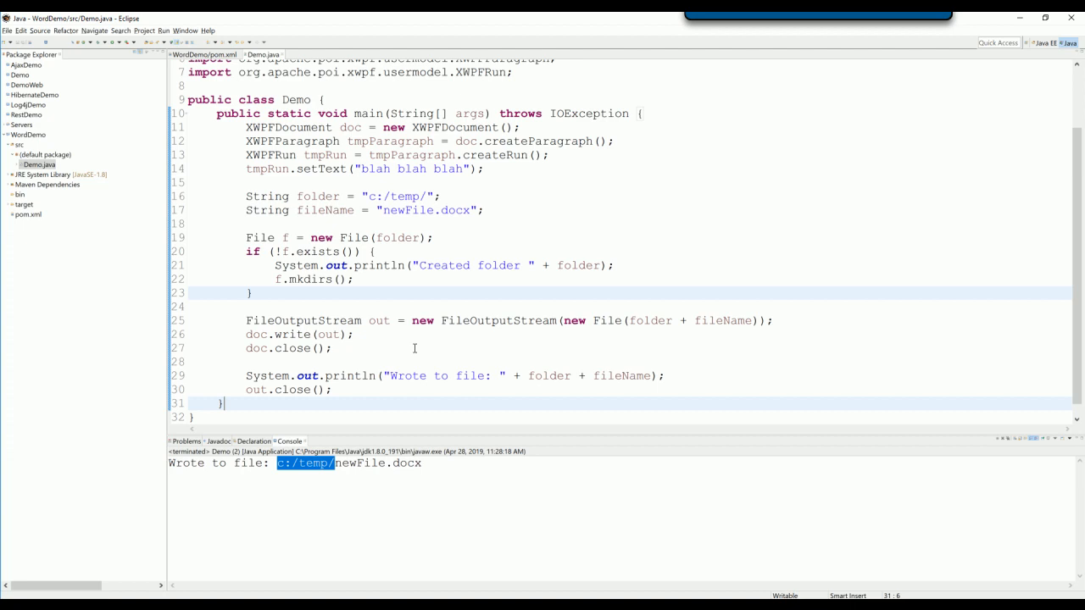
{"action": "mouse_move", "coordinate": [424, 355]}
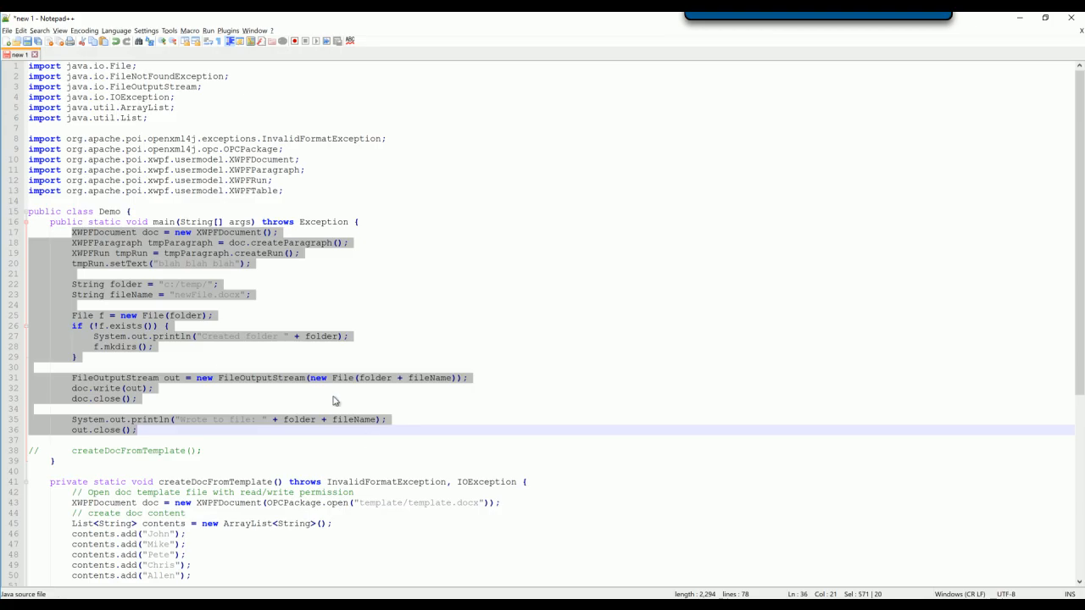
- Scroll the prepared code down to the createDocFromTemplate method
{"action": "scroll", "scroll_direction": "down", "scroll_amount": 3}
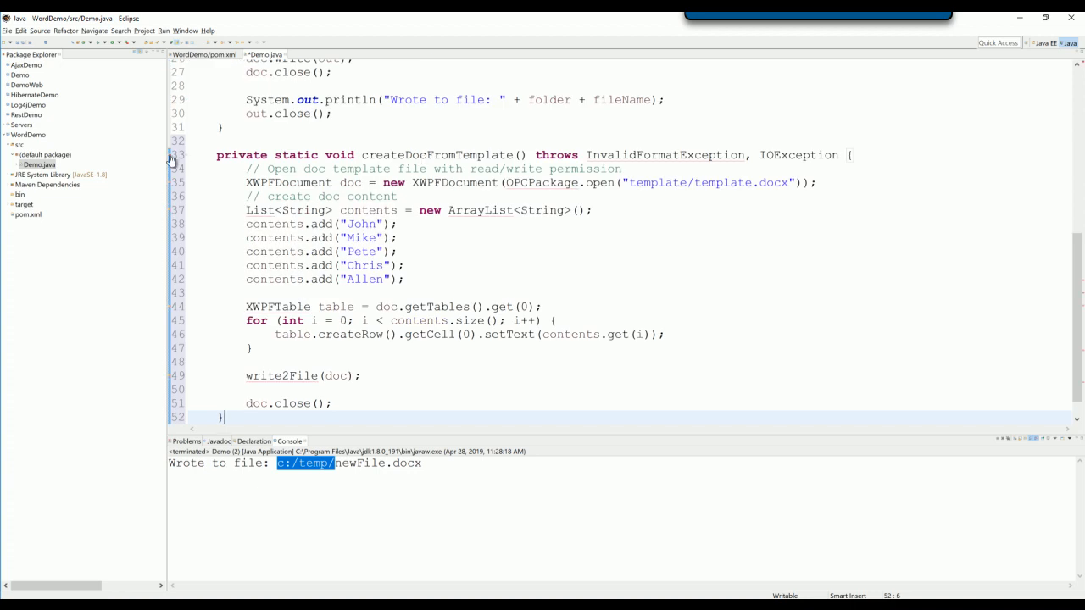
- Paste createDocFromTemplate into Demo and Quick-Fix the missing OPCPackage and List imports
{"action": "left_click", "coordinate": [665, 156]}
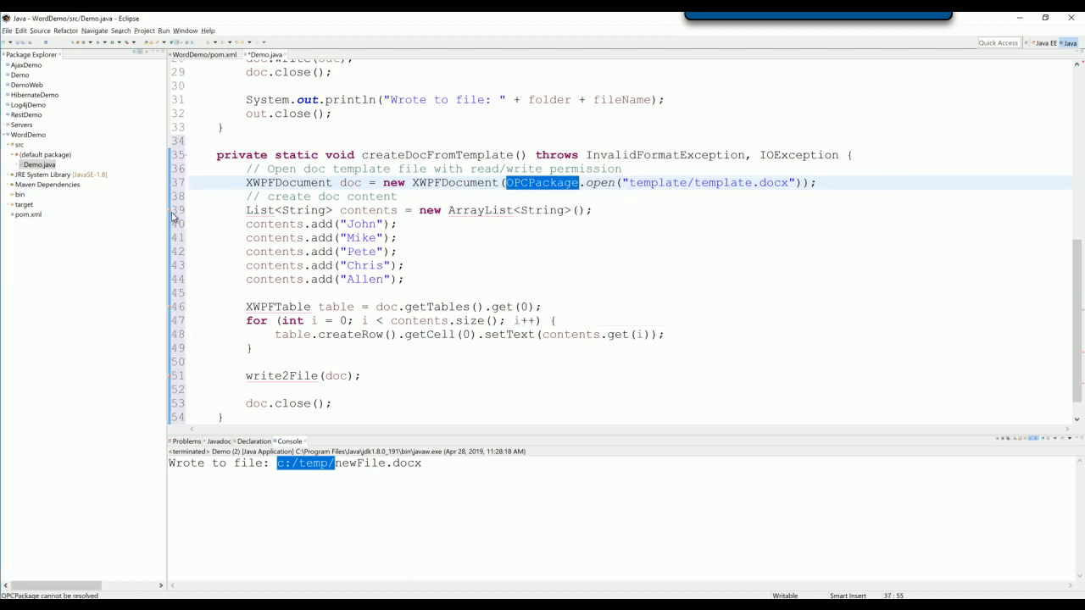
{"action": "left_click", "coordinate": [171, 211]}
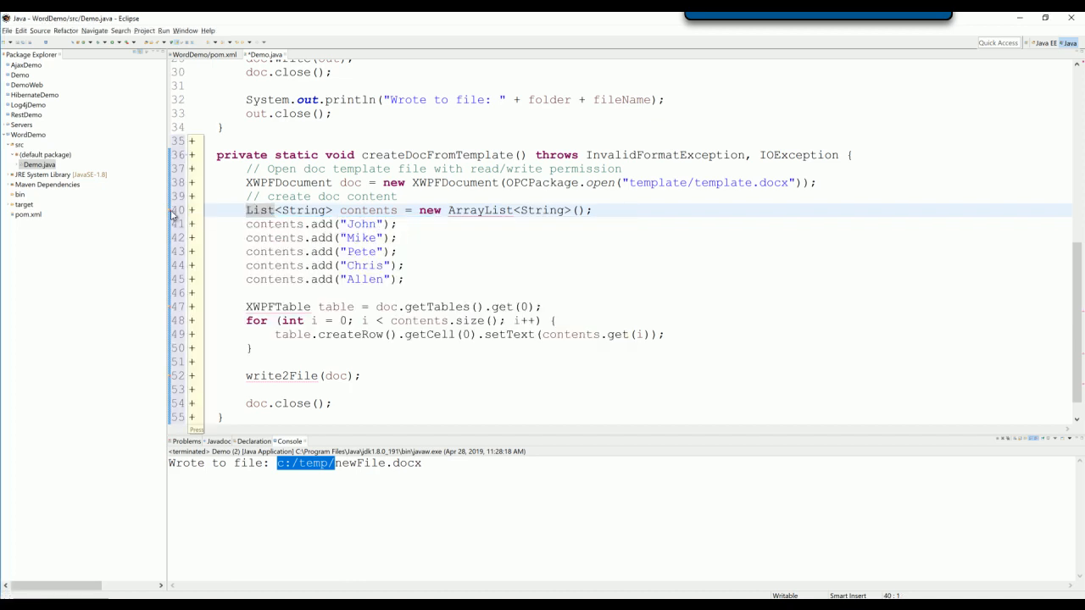
{"action": "left_click", "coordinate": [482, 210]}
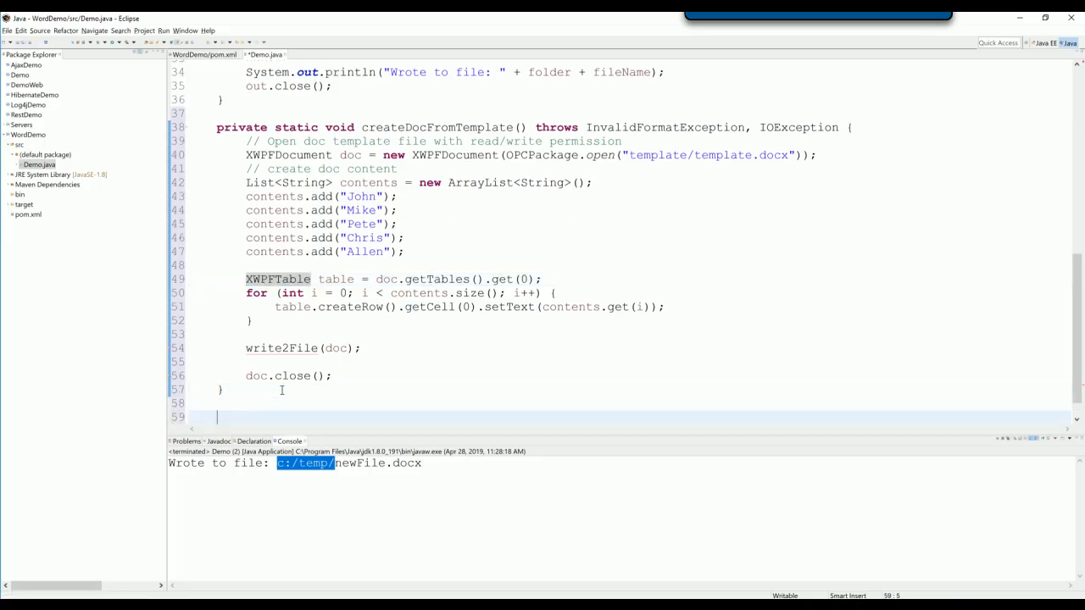
- Extract the folder-creation and save code into a write2File helper writing createFileFromTemplate.docx
{"action": "scroll", "scroll_direction": "down", "scroll_amount": 3}
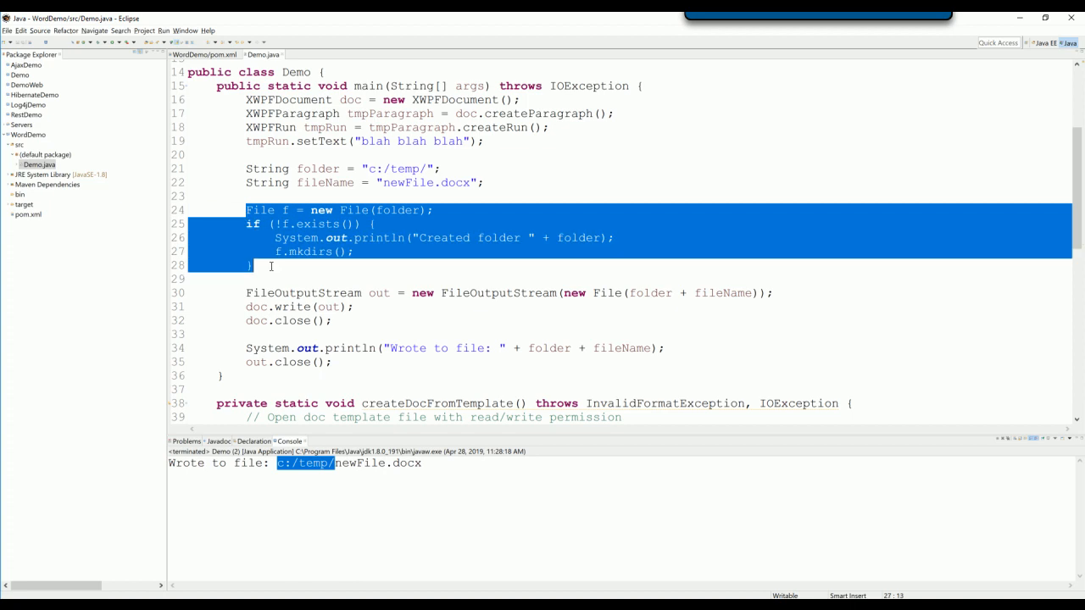
{"action": "left_click_drag", "start_coordinate": [271, 265], "coordinate": [332, 363]}
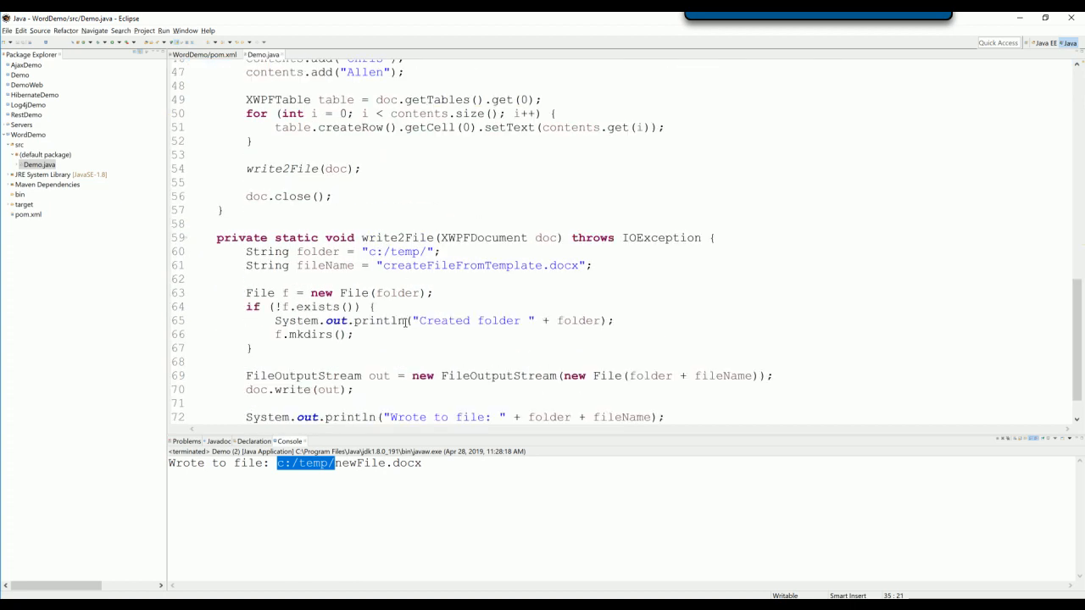
{"action": "scroll", "scroll_direction": "down", "scroll_amount": 3}
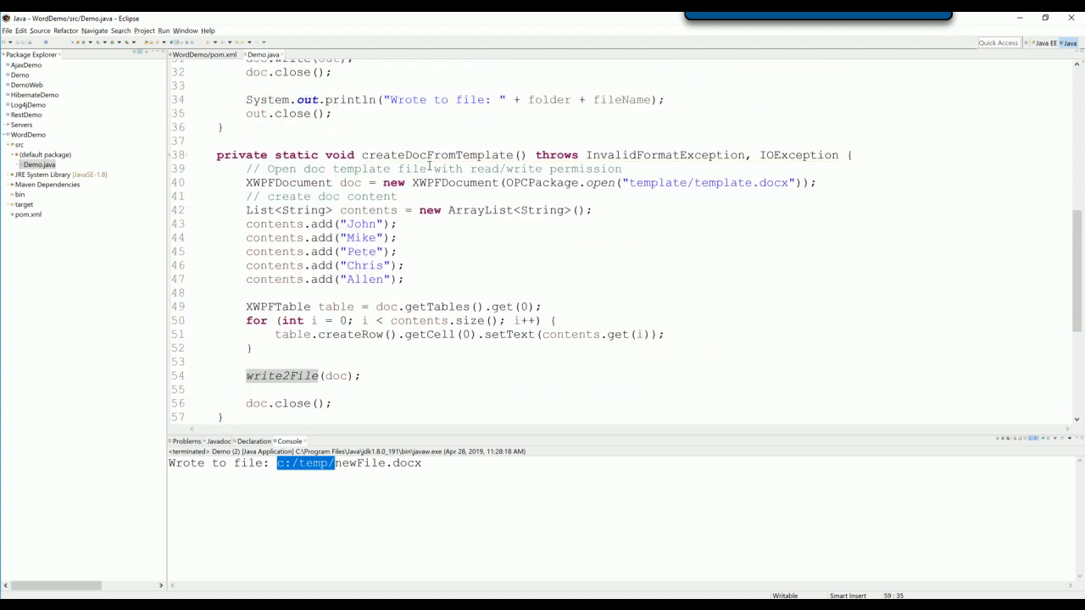
{"action": "double_click", "coordinate": [435, 156]}
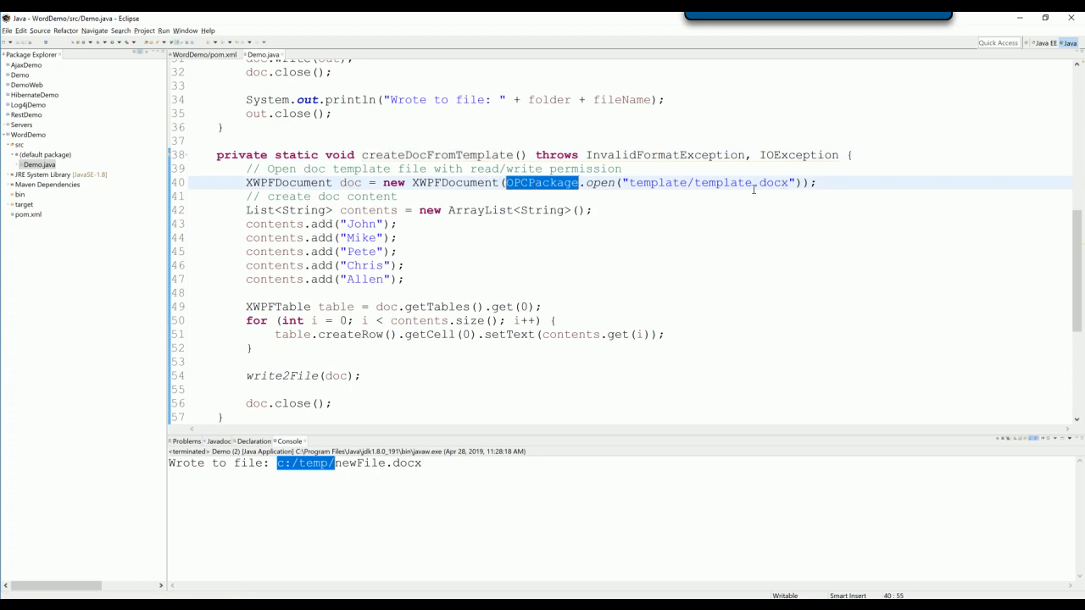
{"action": "mouse_move", "coordinate": [512, 234]}
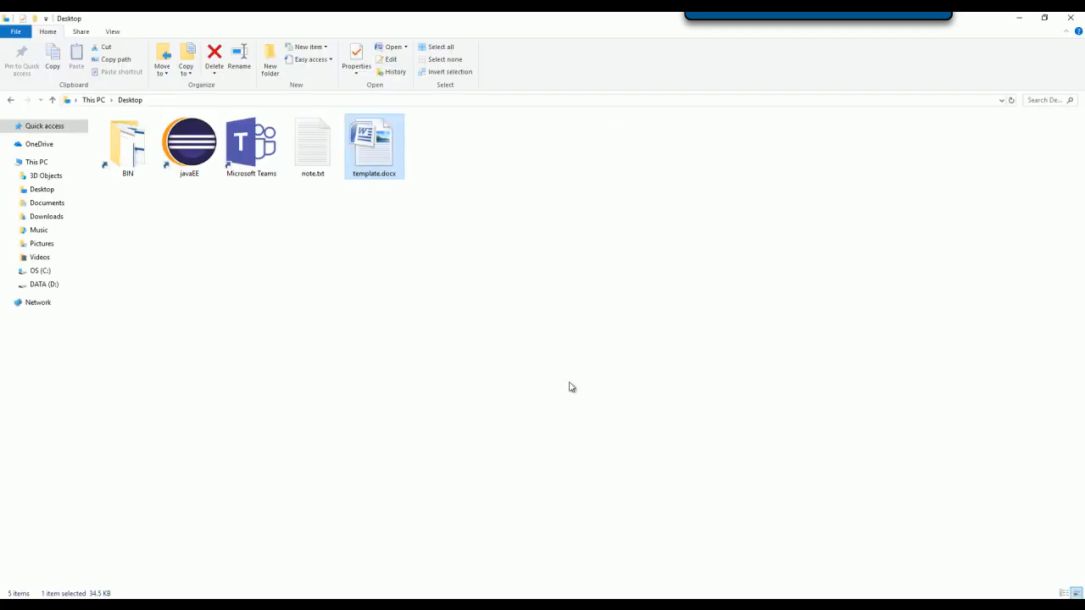
- Open template.docx from the desktop in Word and inspect its single-row Name List table
{"action": "double_click", "coordinate": [374, 144]}
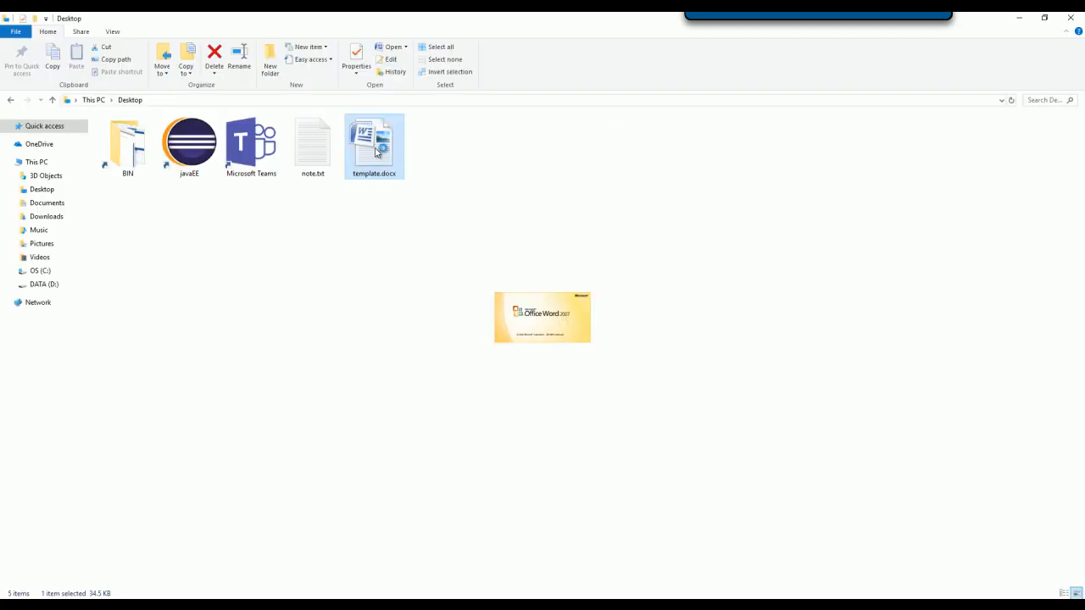
{"action": "double_click", "coordinate": [373, 144]}
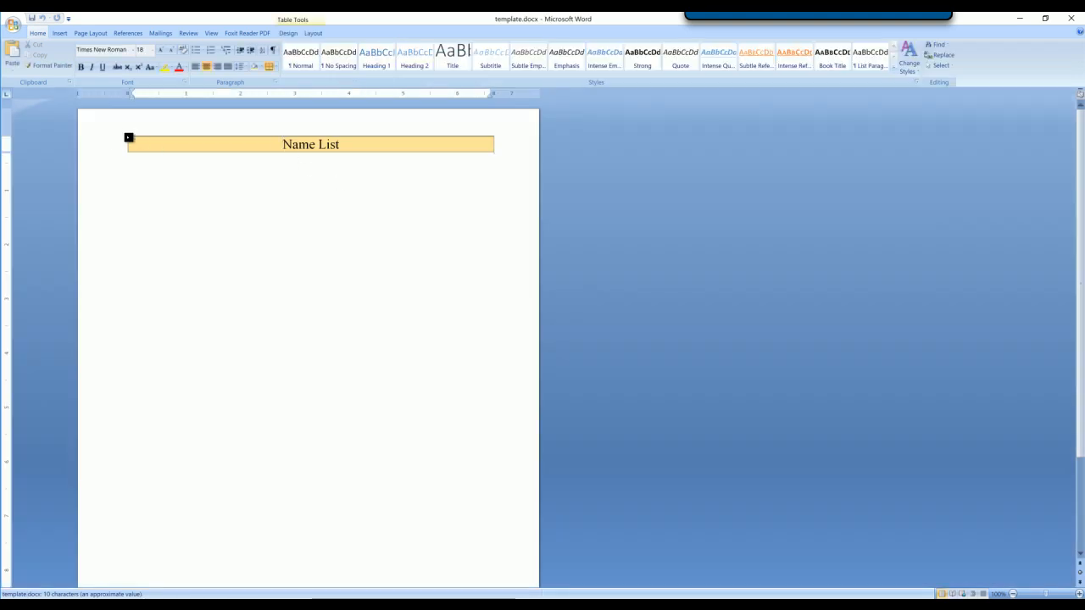
{"action": "left_click", "coordinate": [311, 144]}
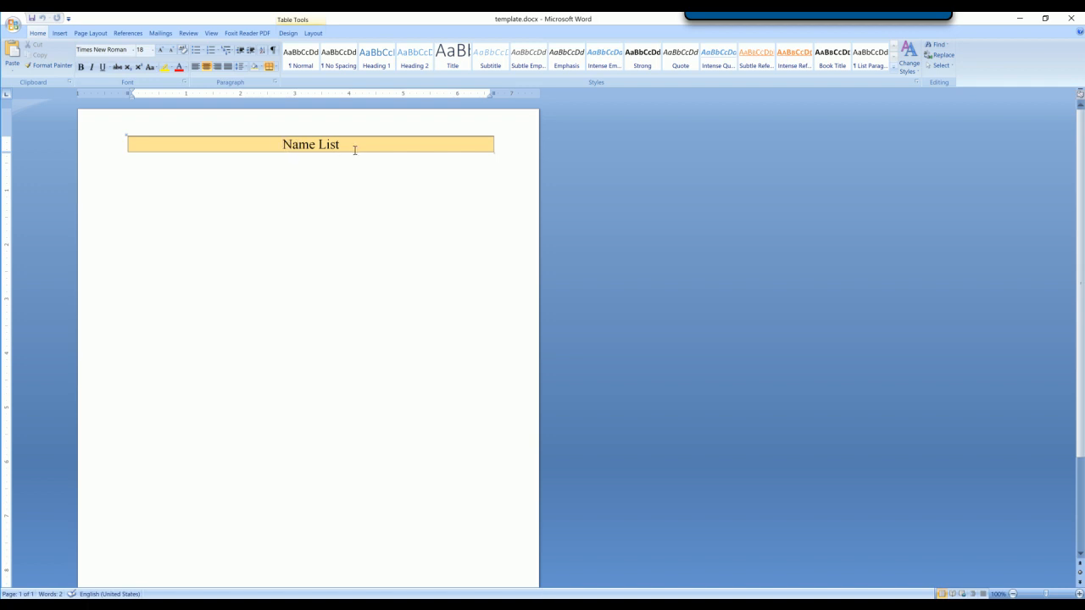
{"action": "mouse_move", "coordinate": [243, 207]}
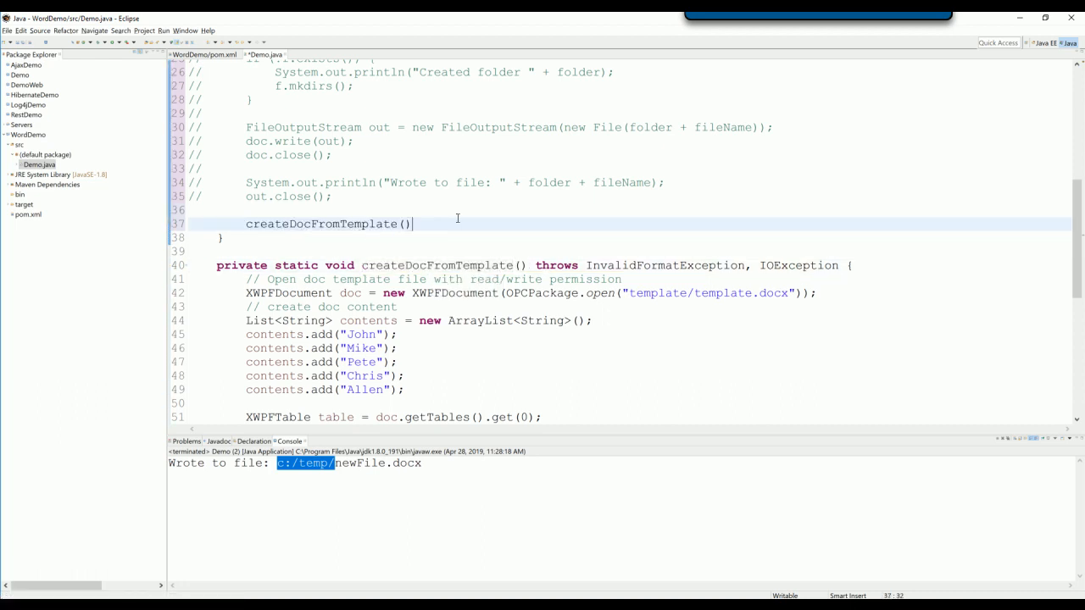
- Finish main's createDocFromTemplate(); call and run Demo as a Java Application
{"action": "type", "text": ";"}
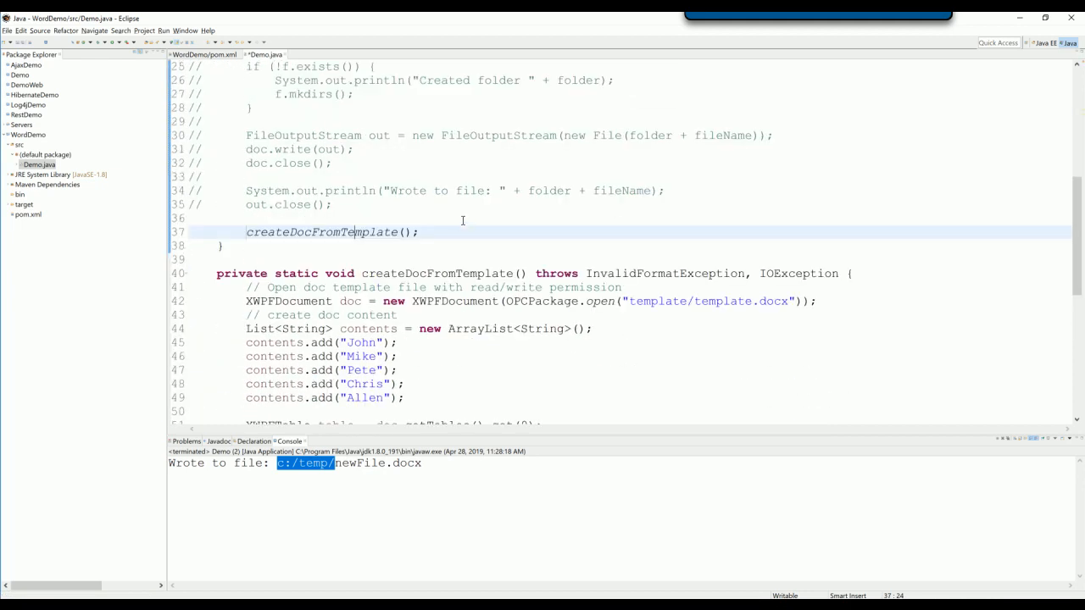
{"action": "right_click", "coordinate": [348, 231]}
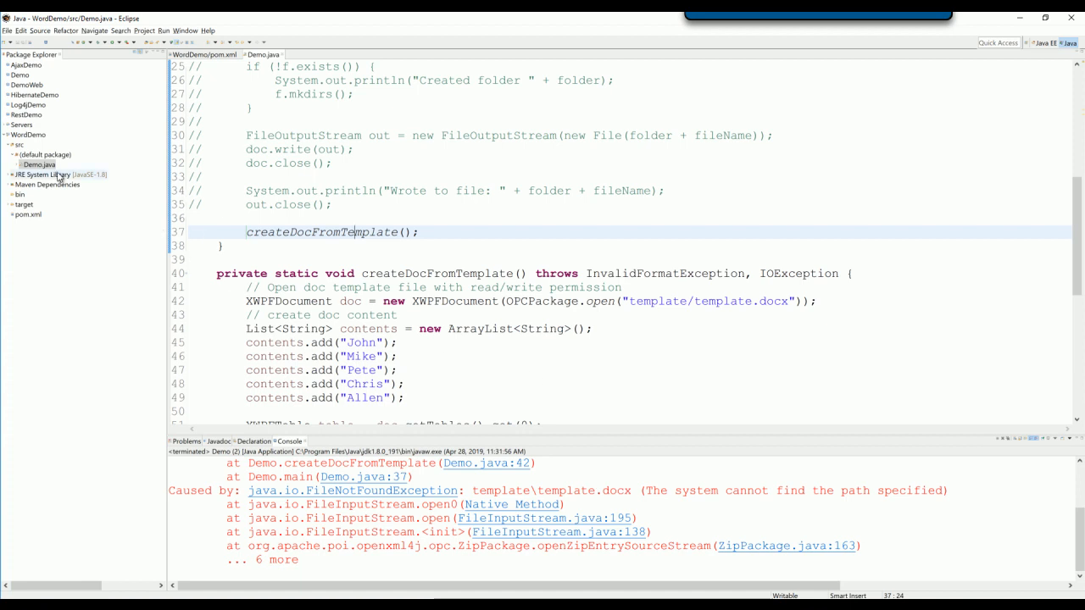
- Create a new folder named template in the WordDemo project
{"action": "right_click", "coordinate": [28, 136]}
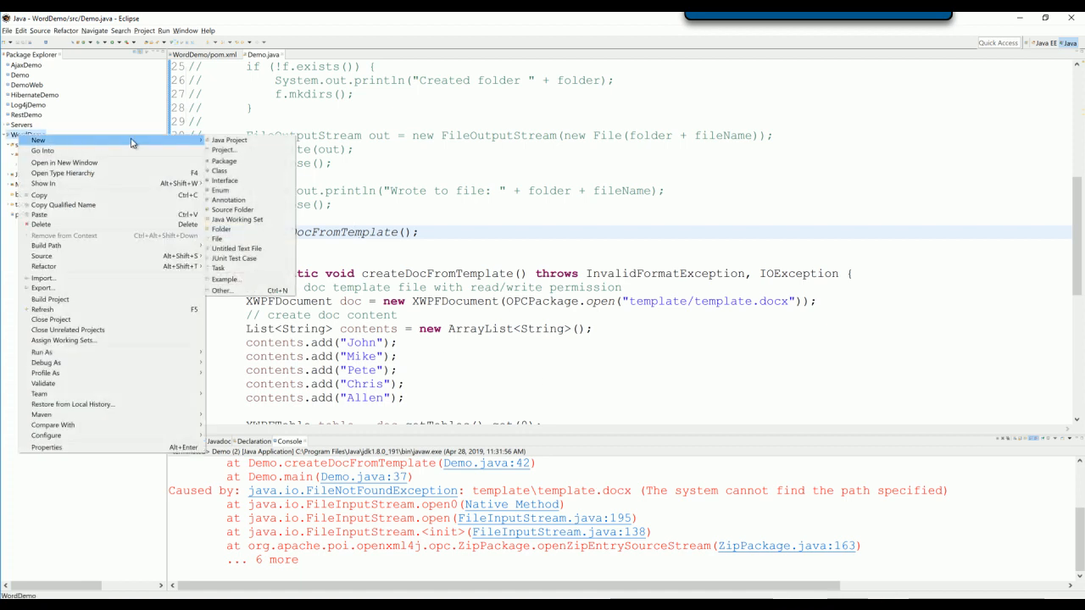
{"action": "left_click", "coordinate": [221, 229]}
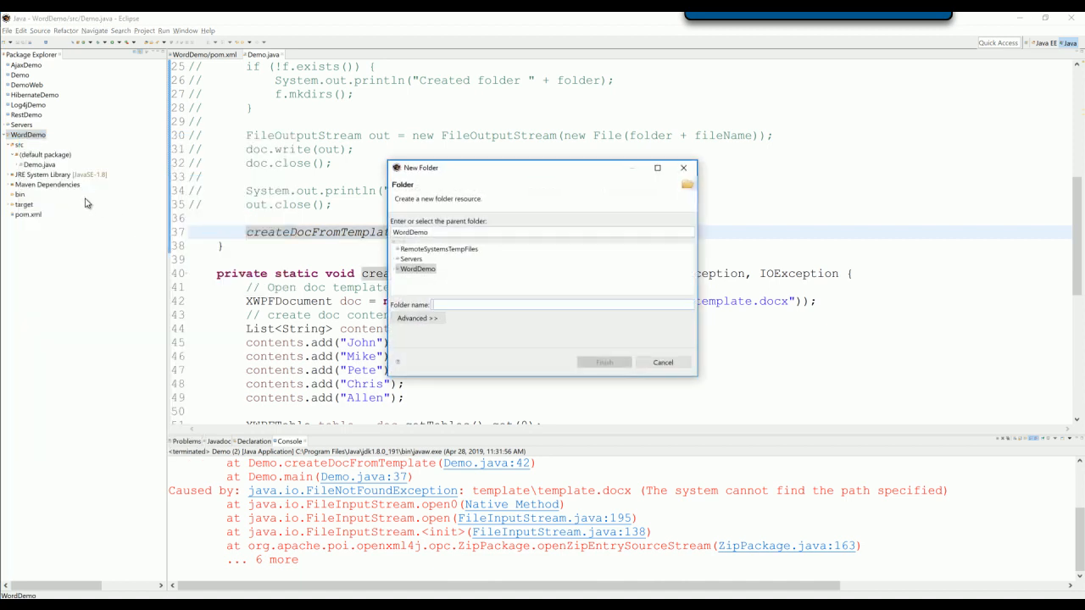
{"action": "type", "text": "templ"}
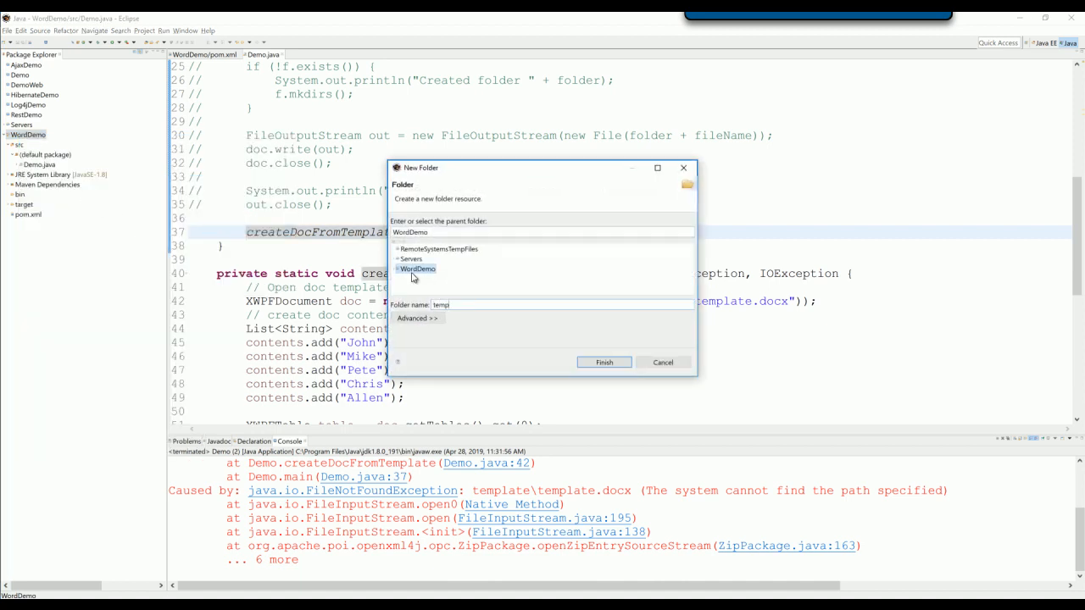
{"action": "left_click", "coordinate": [604, 363]}
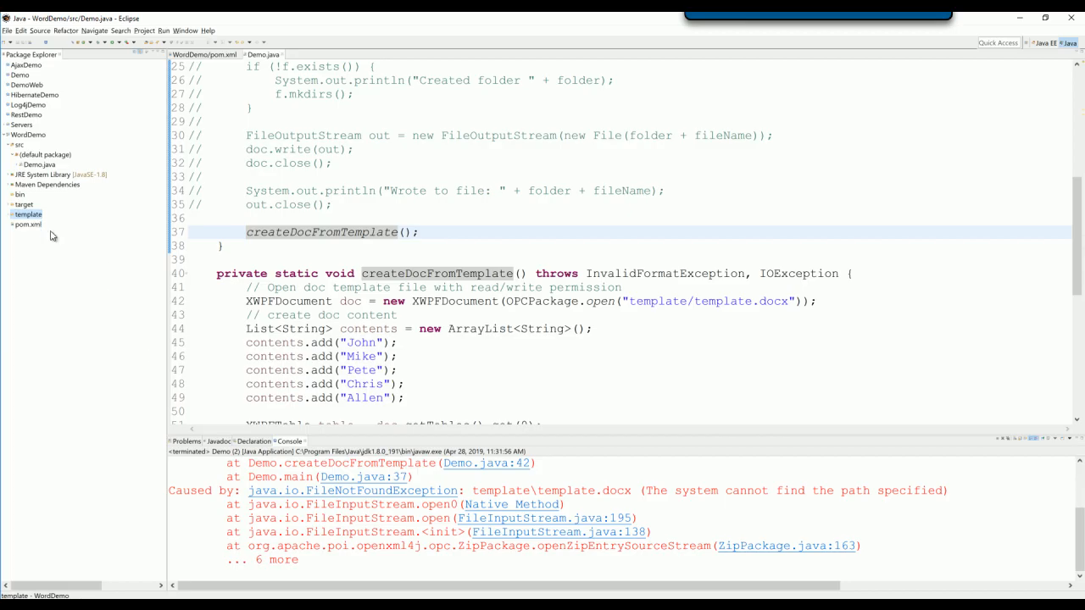
- Expand the template folder, view template.docx inside Eclipse, then close it
{"action": "left_click", "coordinate": [12, 214]}
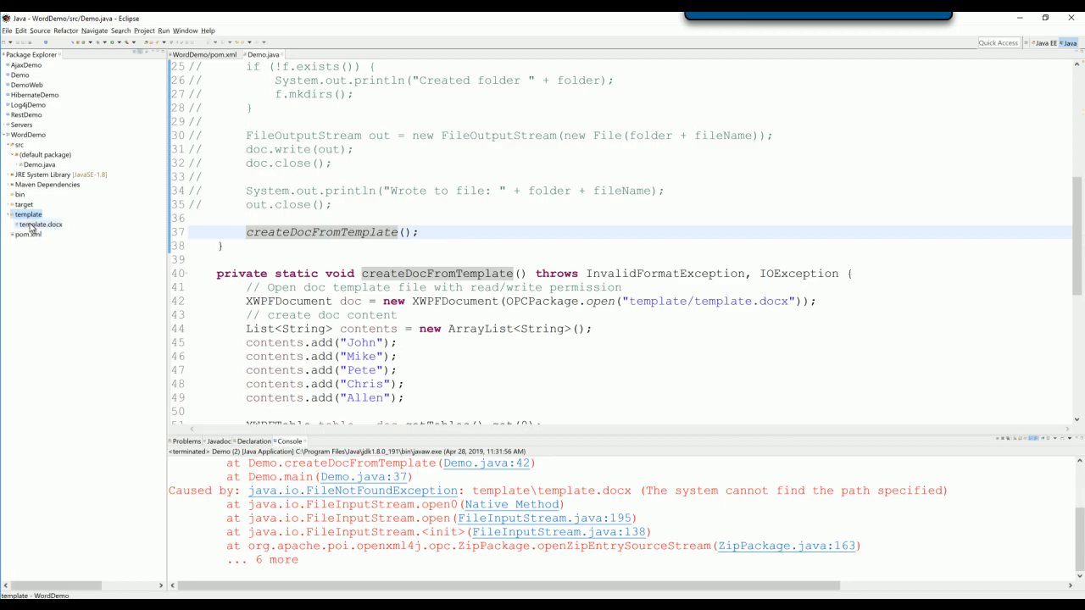
{"action": "double_click", "coordinate": [41, 224]}
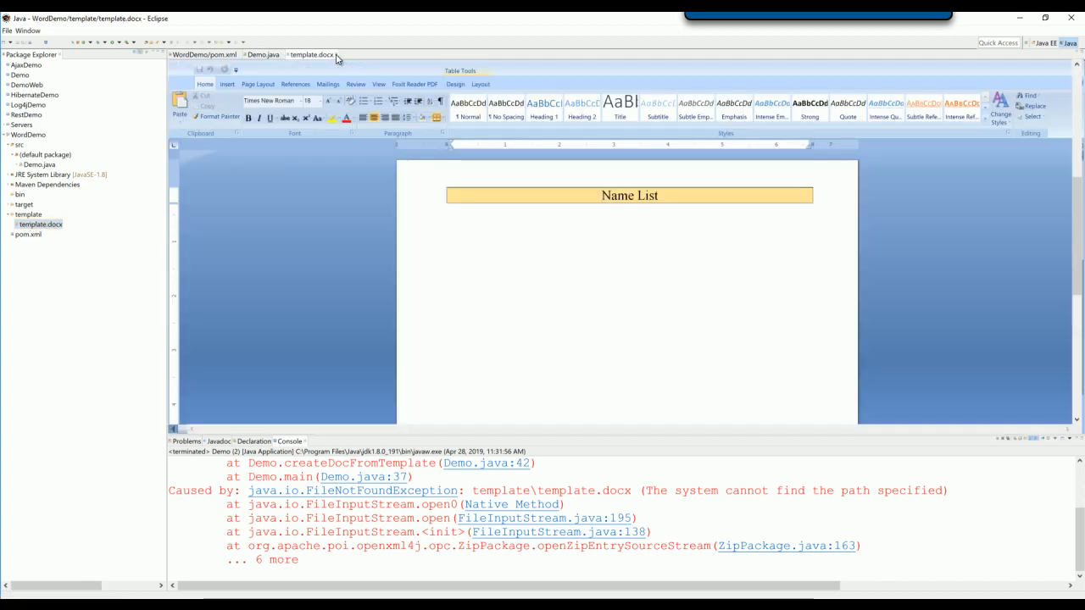
{"action": "left_click", "coordinate": [263, 54]}
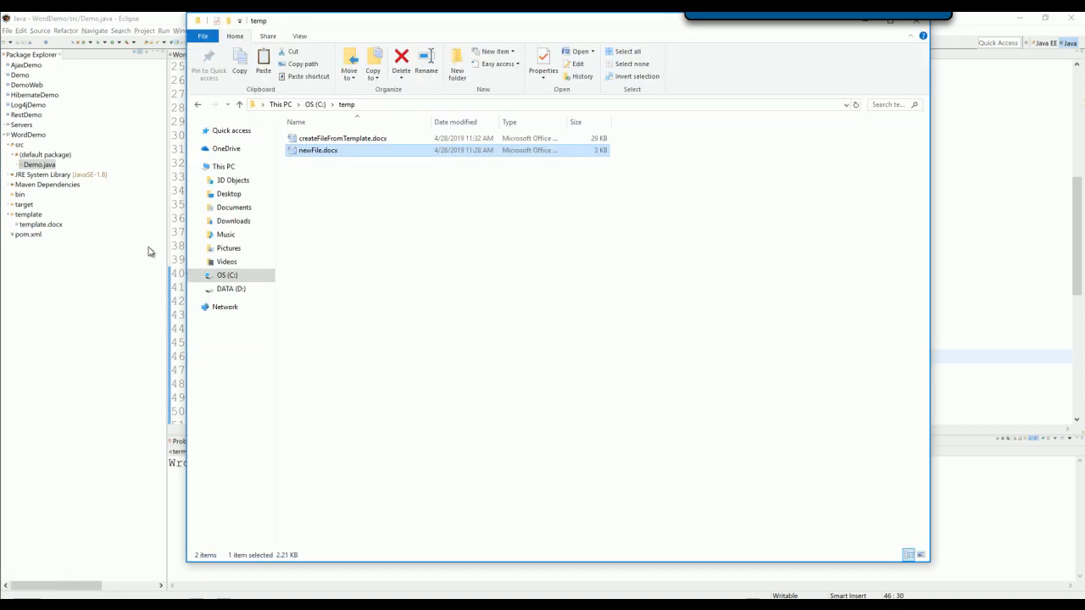
- Open createFileFromTemplate.docx from c:\temp and view John, Mike, Pete, Chris and Allen in its table
{"action": "double_click", "coordinate": [319, 150]}
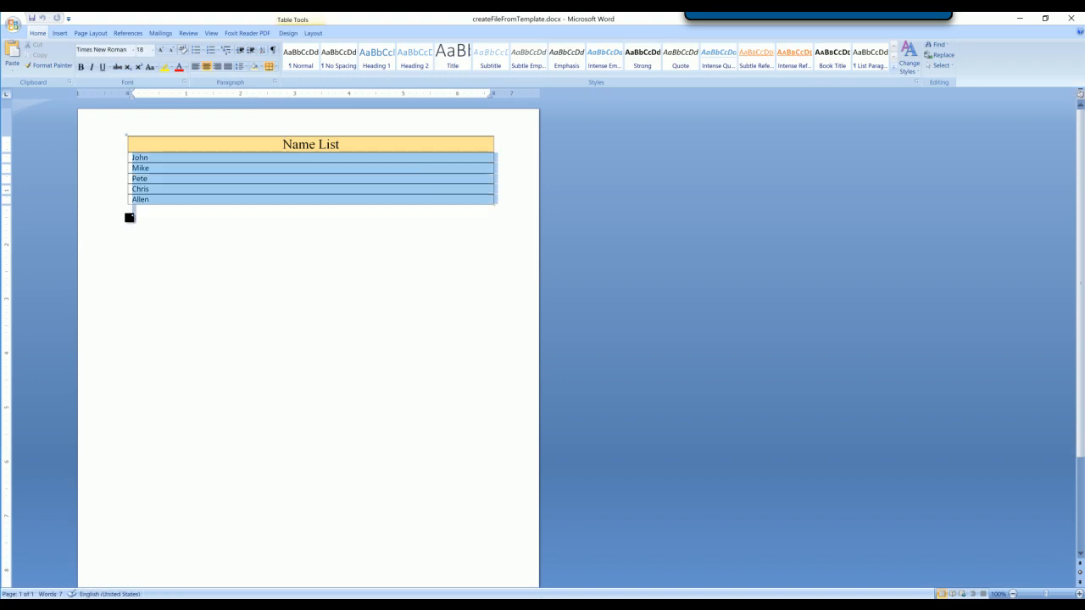
{"action": "left_click", "coordinate": [143, 158]}
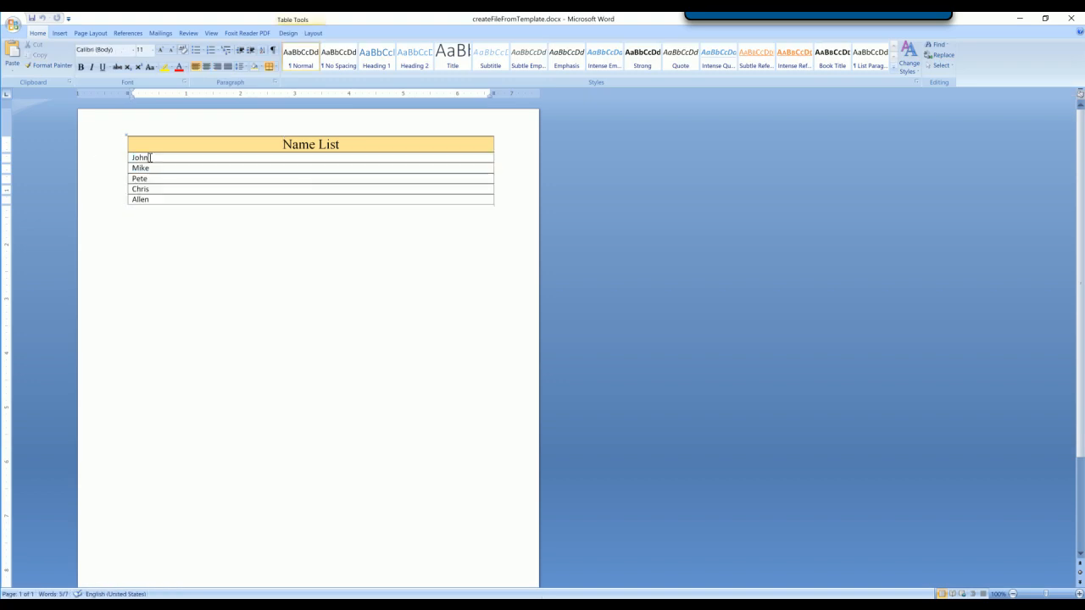